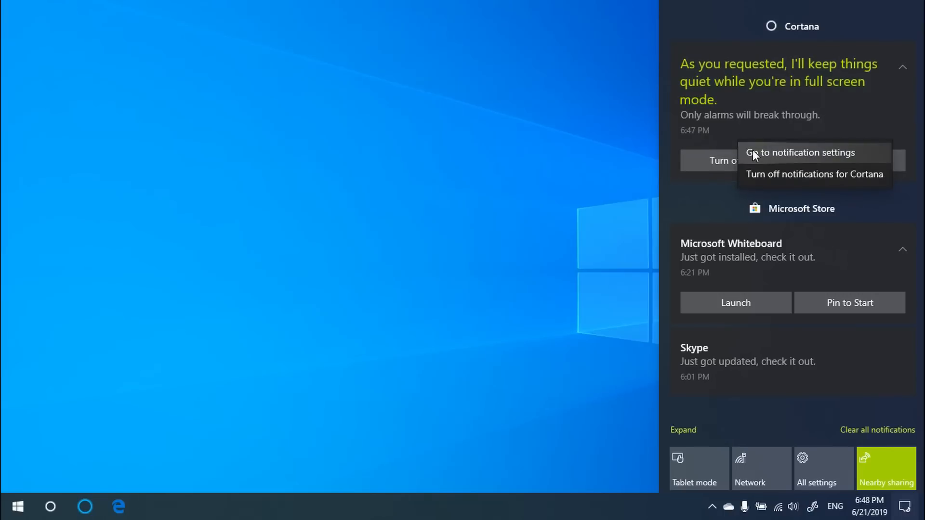
mouse_move(784, 177)
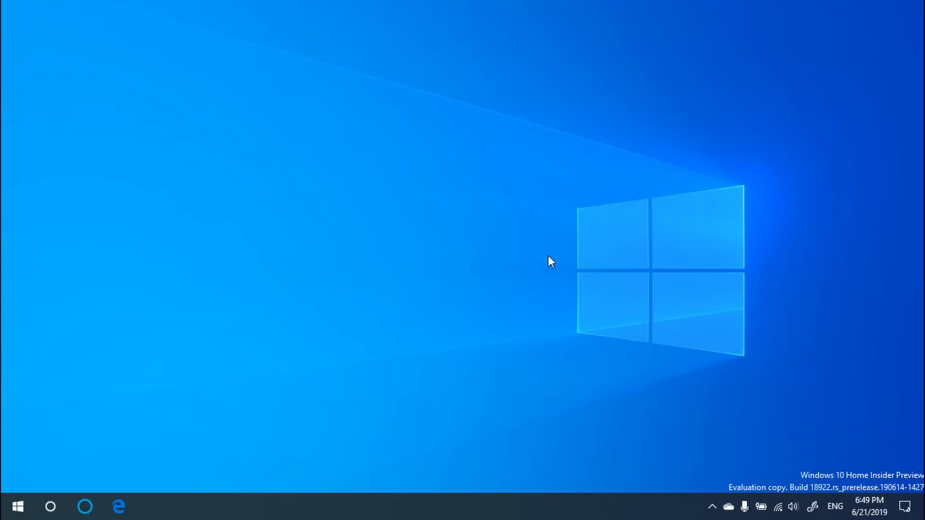
mouse_move(813, 506)
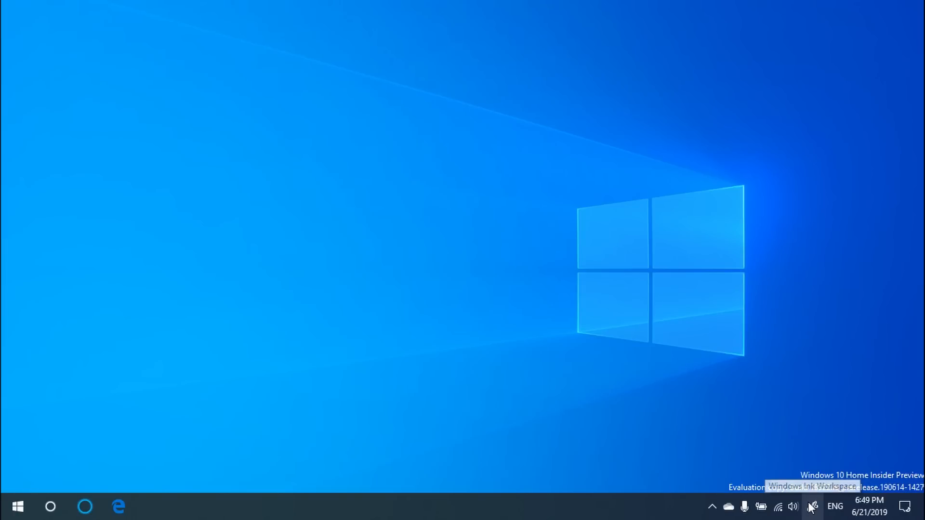
click(812, 506)
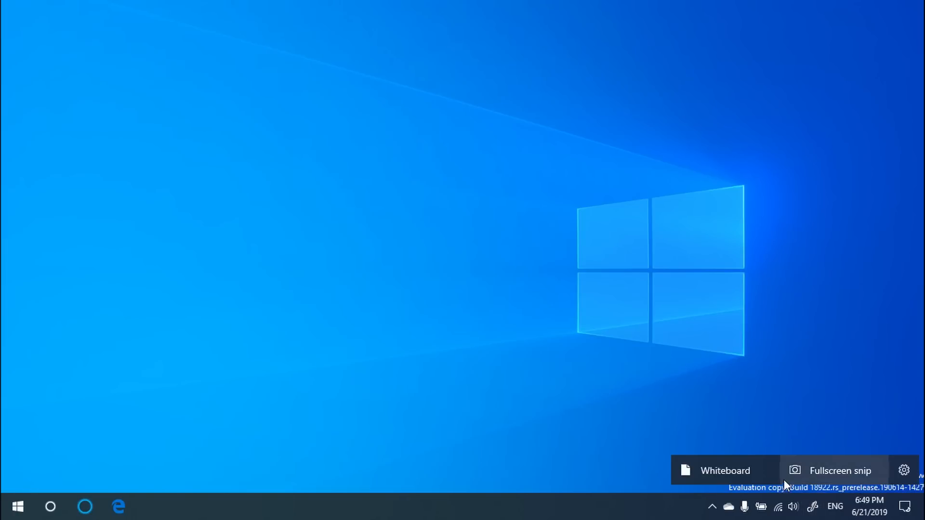
mouse_move(810, 489)
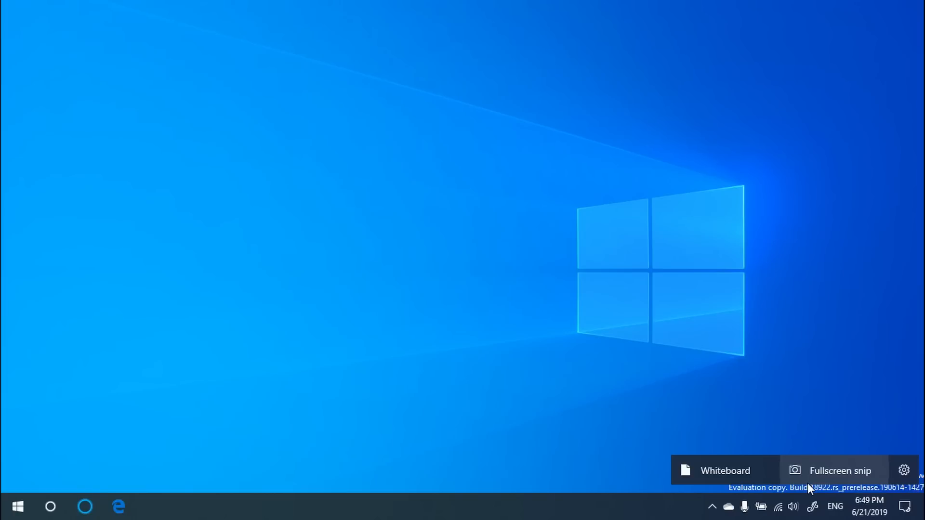
mouse_move(808, 489)
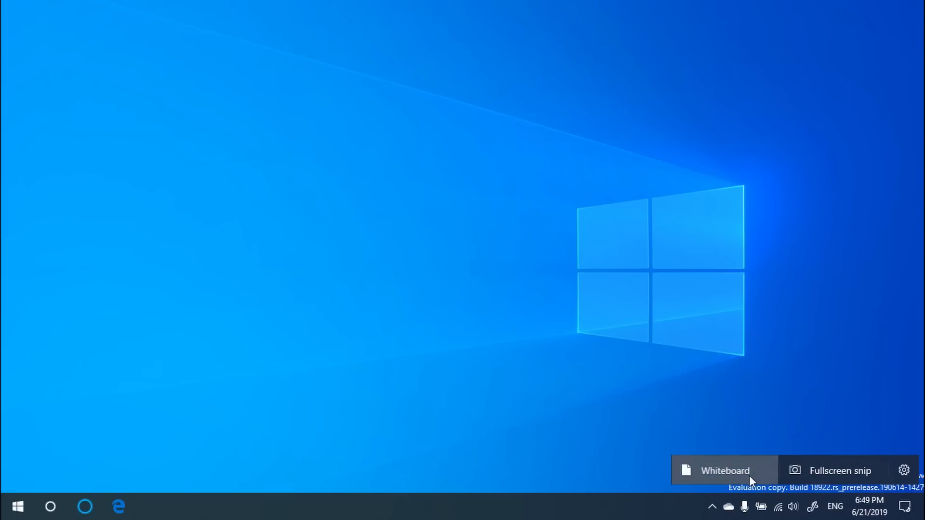
click(724, 470)
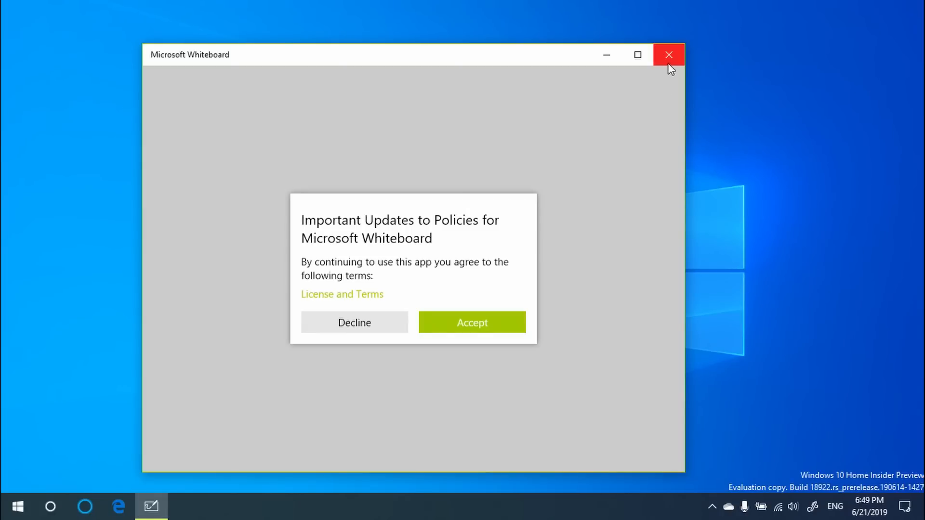
click(669, 54)
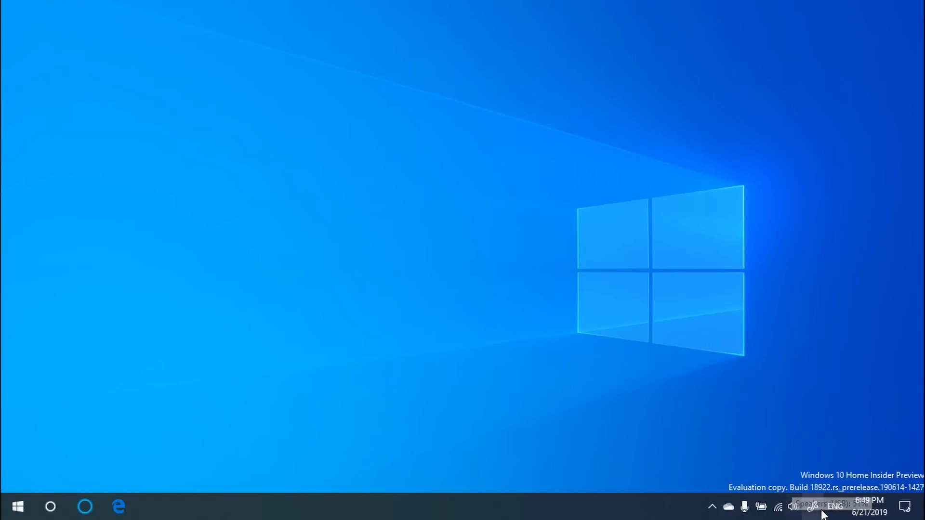
mouse_move(812, 506)
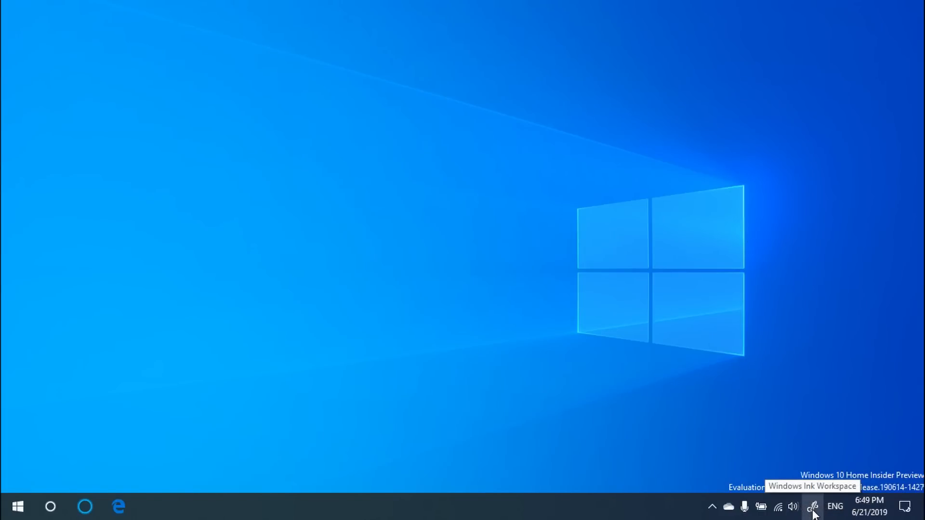
click(812, 505)
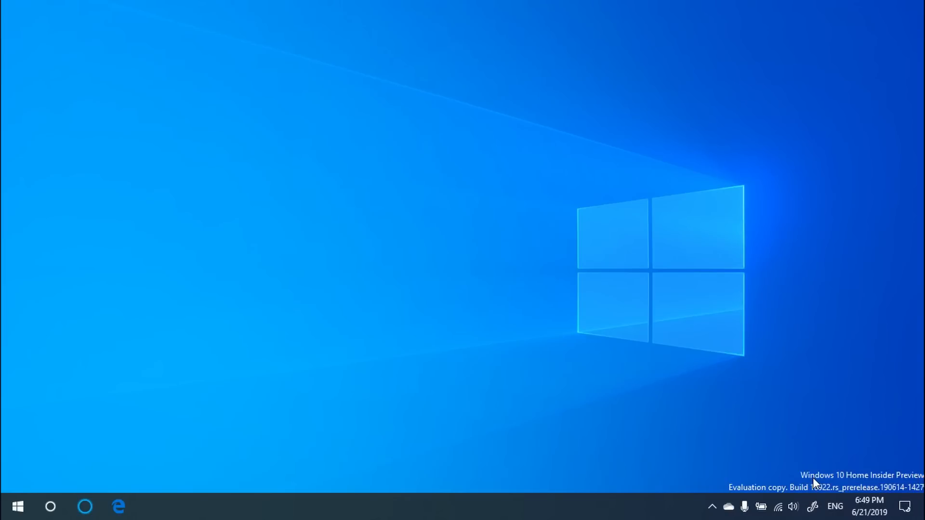
click(151, 506)
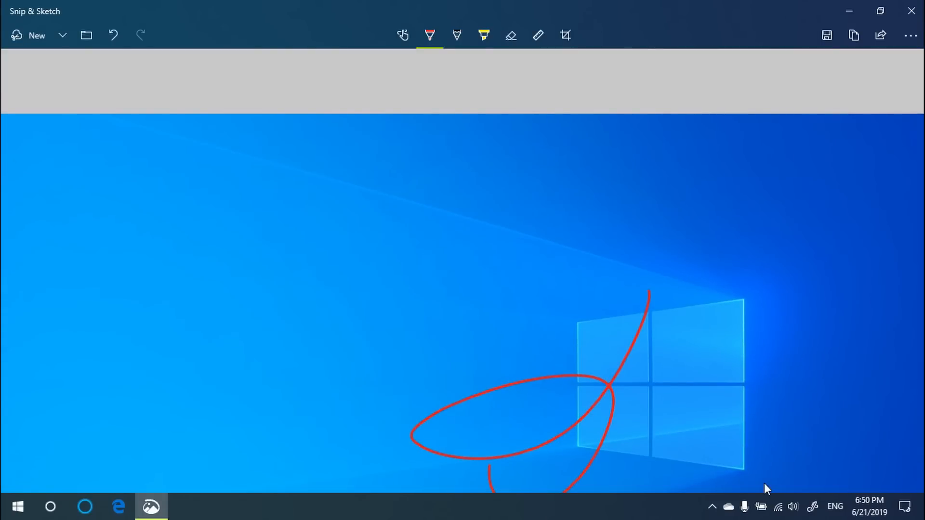
mouse_move(812, 506)
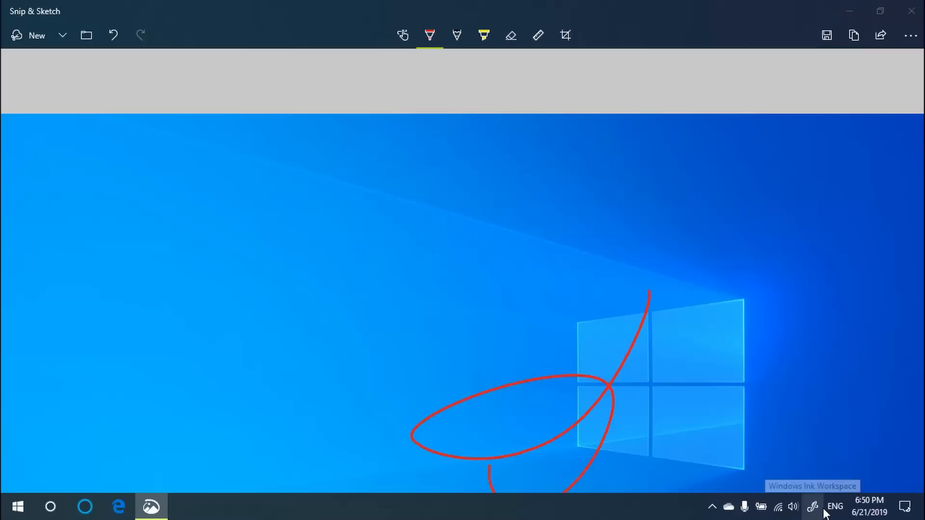
Add more red ballpoint ink to the full-screen snip and close Snip & Sketch.
click(814, 506)
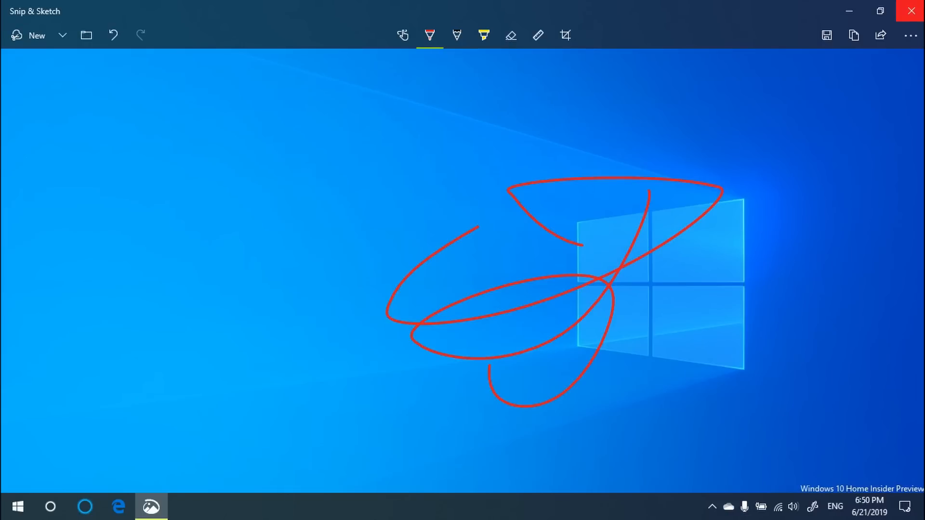
click(141, 36)
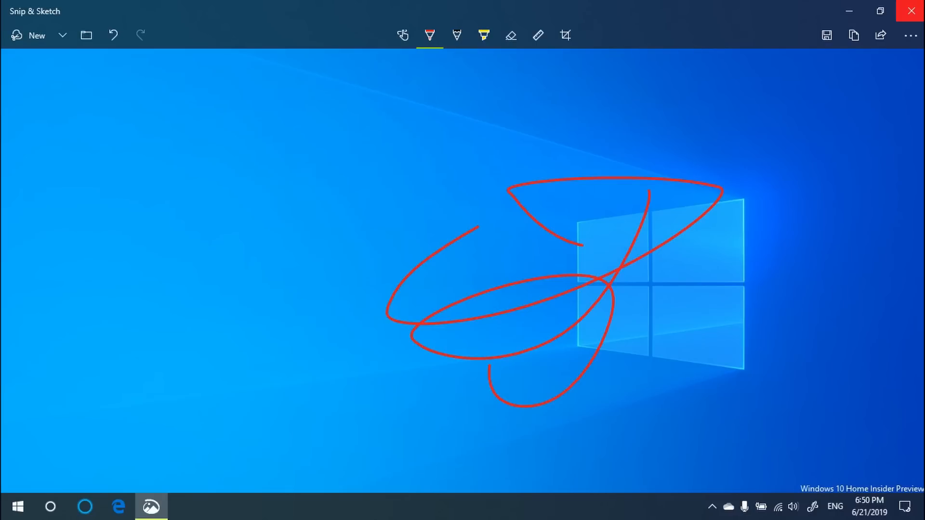
click(910, 11)
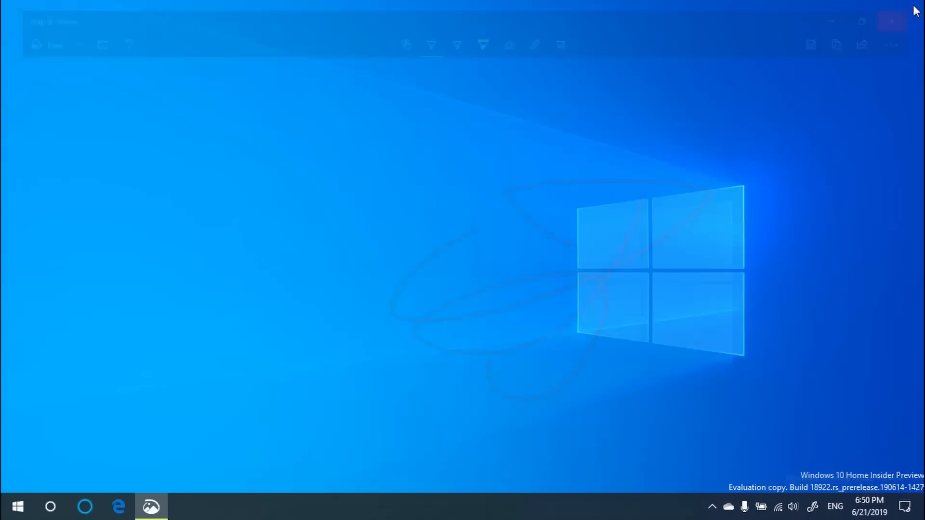
Capture a new rectangular snip of the desktop and select its preview thumbnail.
click(892, 22)
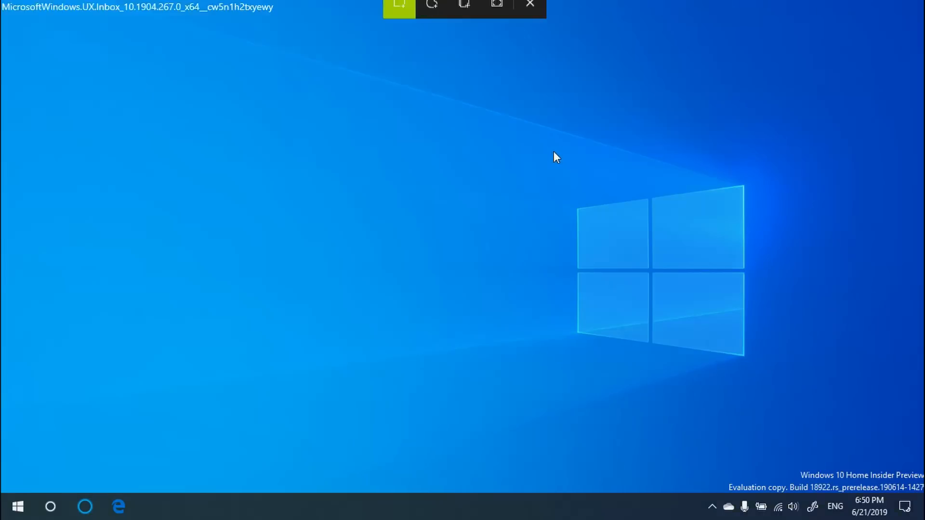
click(399, 16)
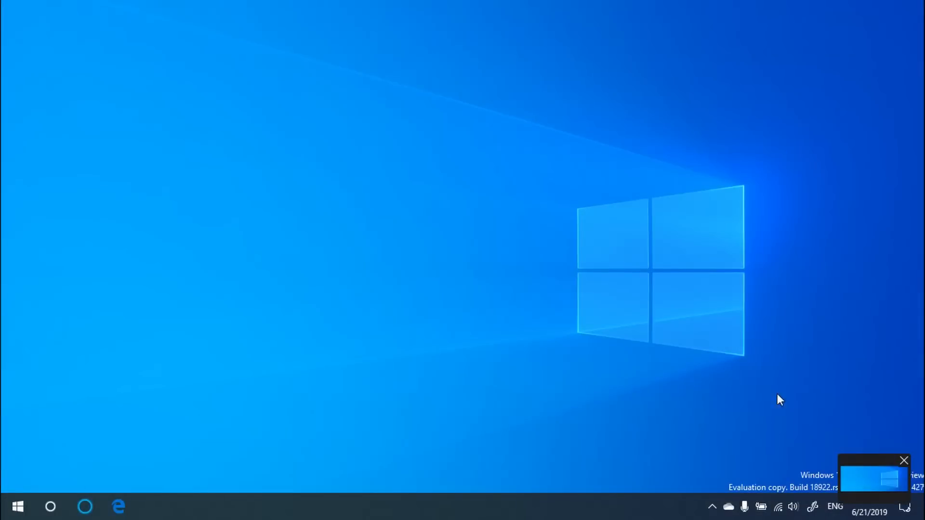
mouse_move(877, 484)
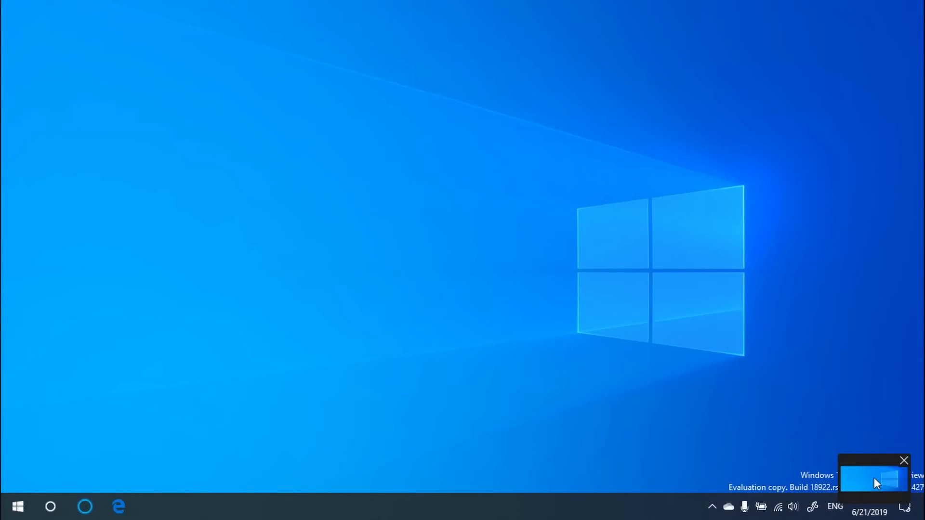
mouse_move(861, 480)
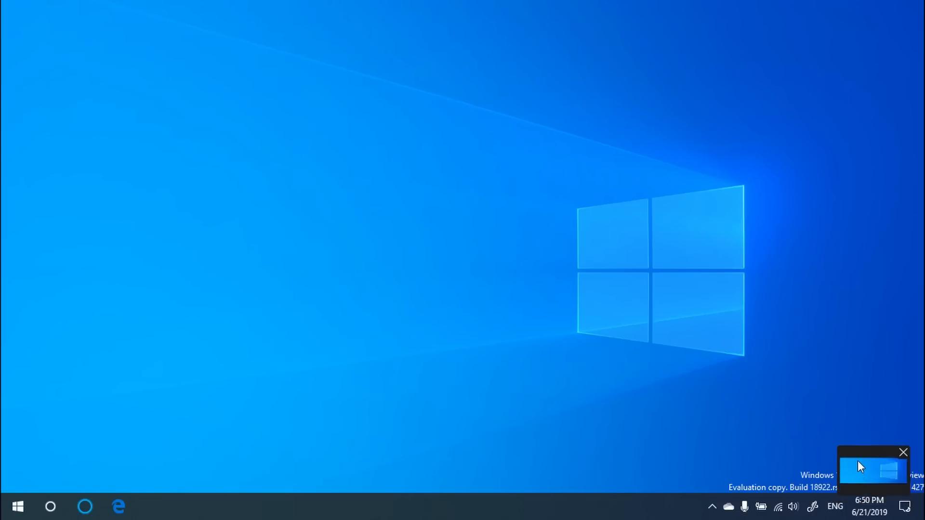
click(902, 453)
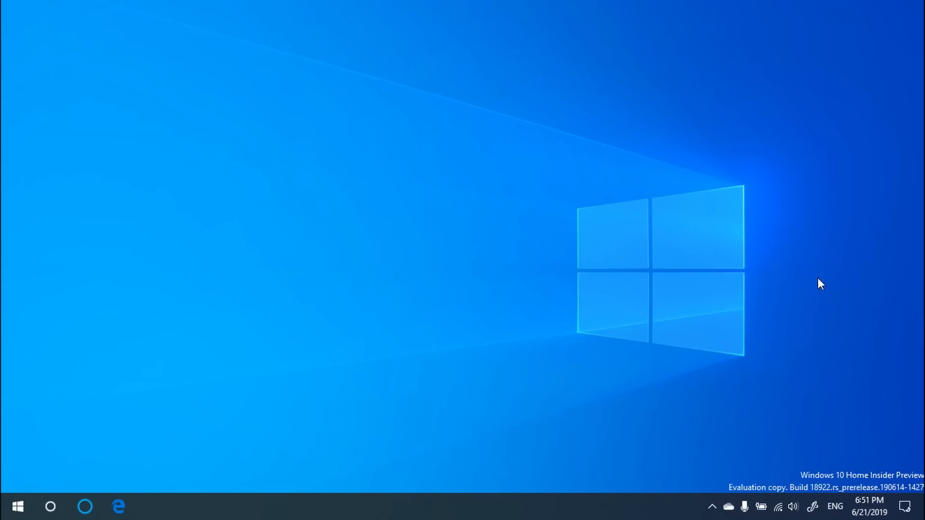
mouse_move(559, 414)
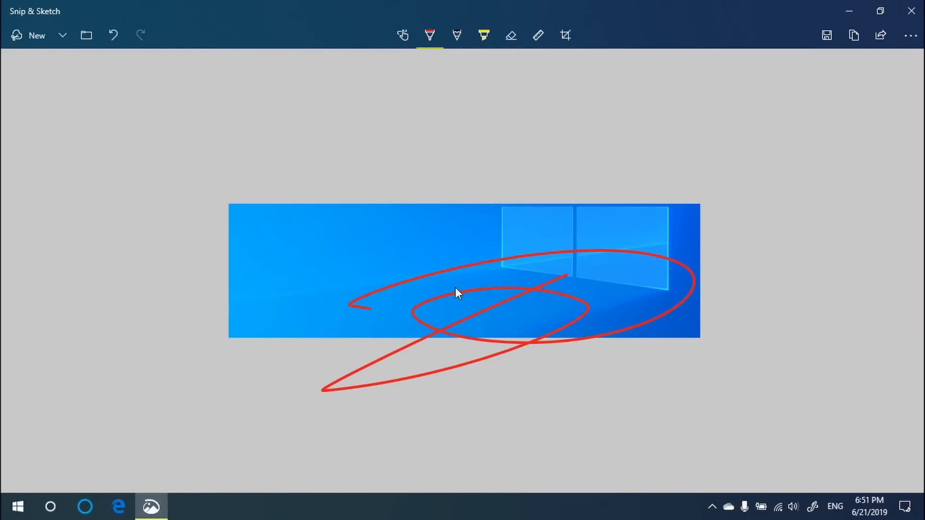
mouse_move(840, 139)
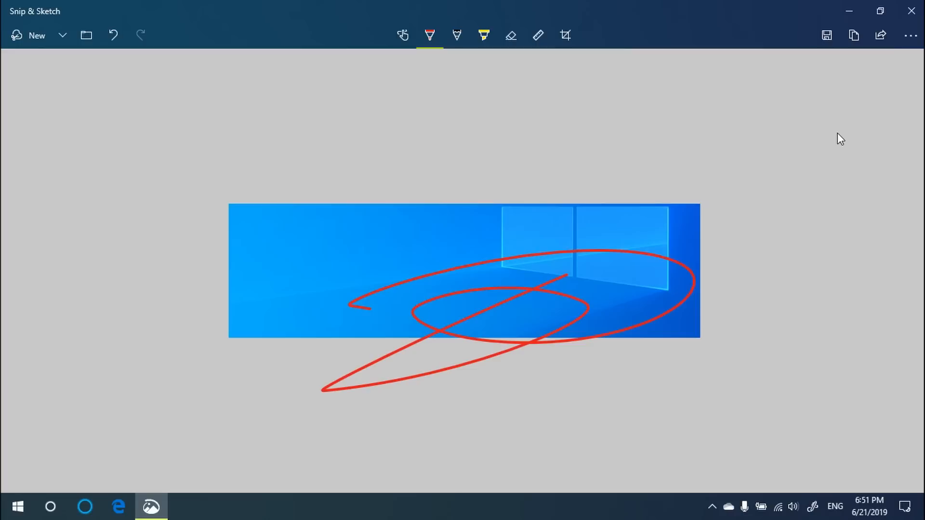
mouse_move(910, 6)
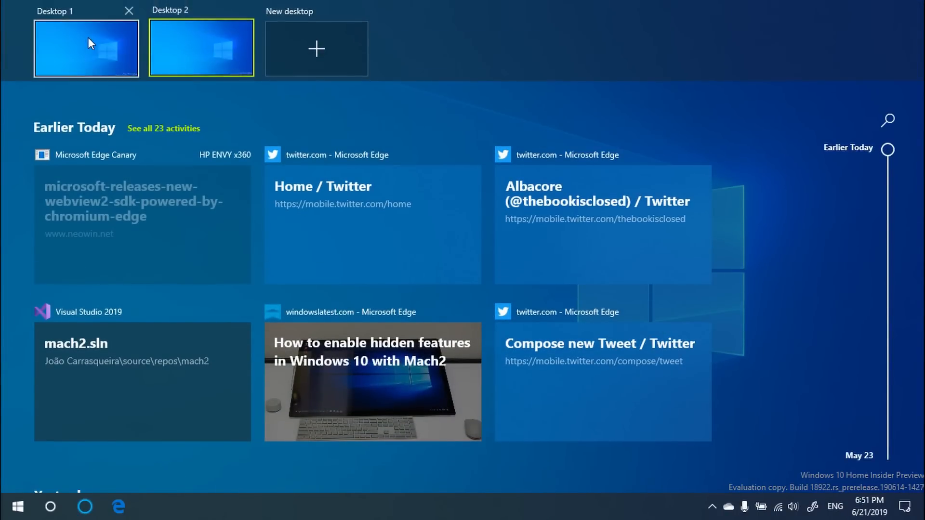
Rename the first virtual desktop to 'Test' and the second to 'Test2'.
click(86, 49)
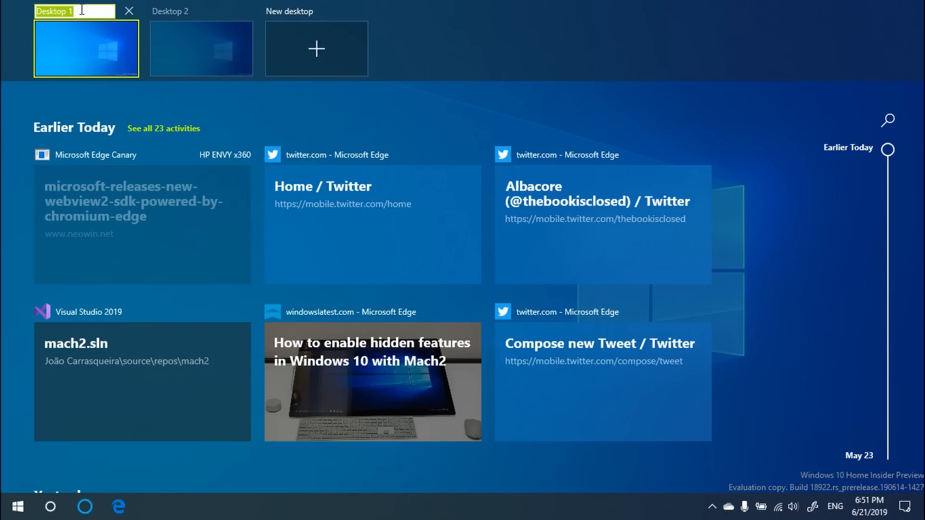
text(Test)
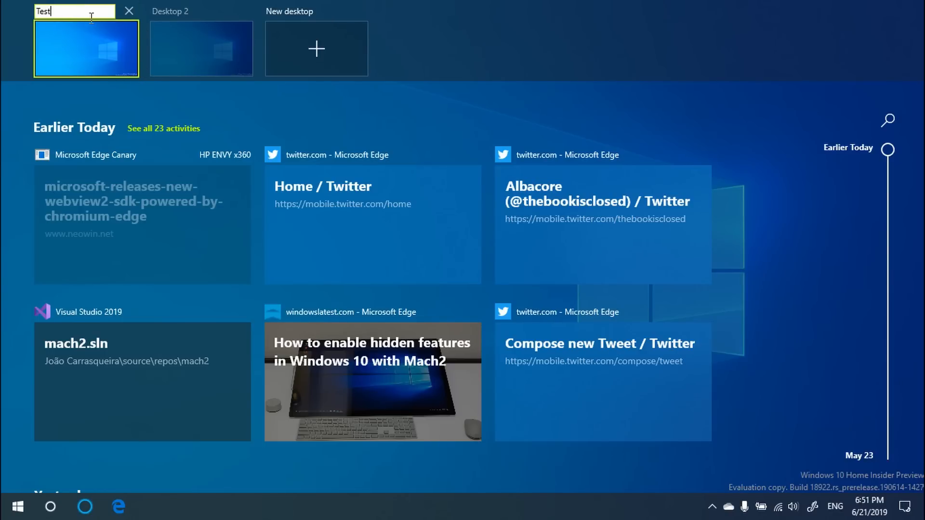
click(201, 48)
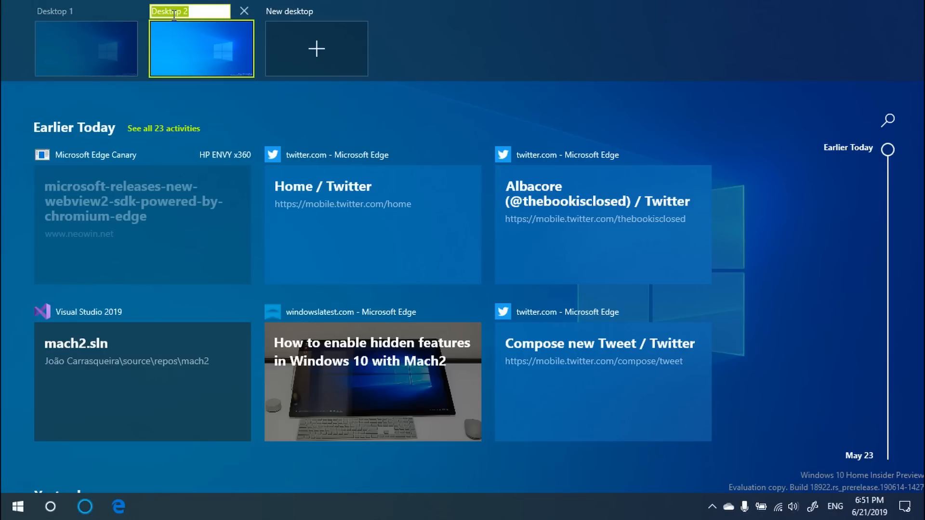
text(Te)
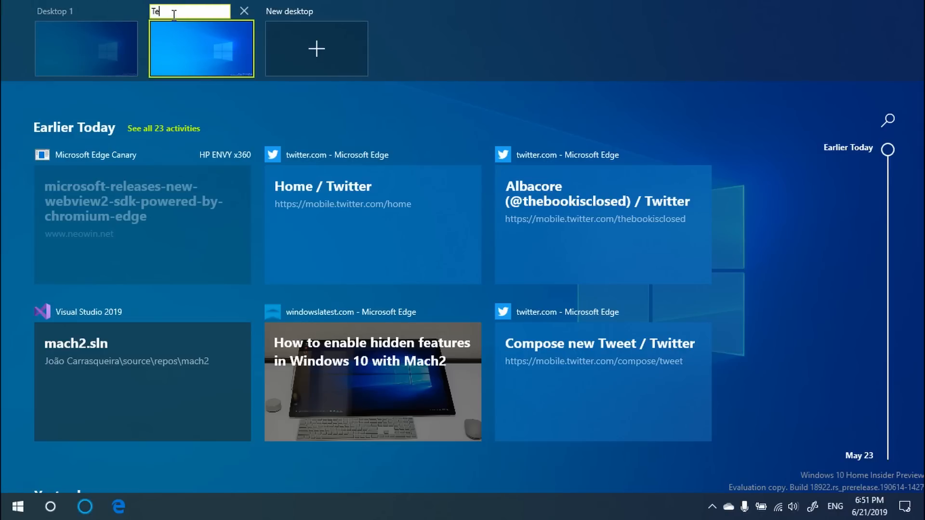
text(st2)
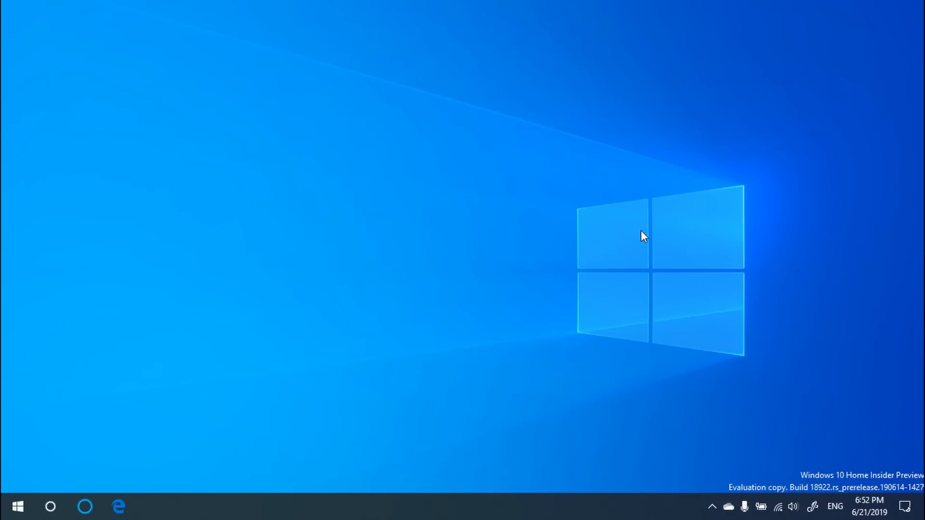
mouse_move(735, 311)
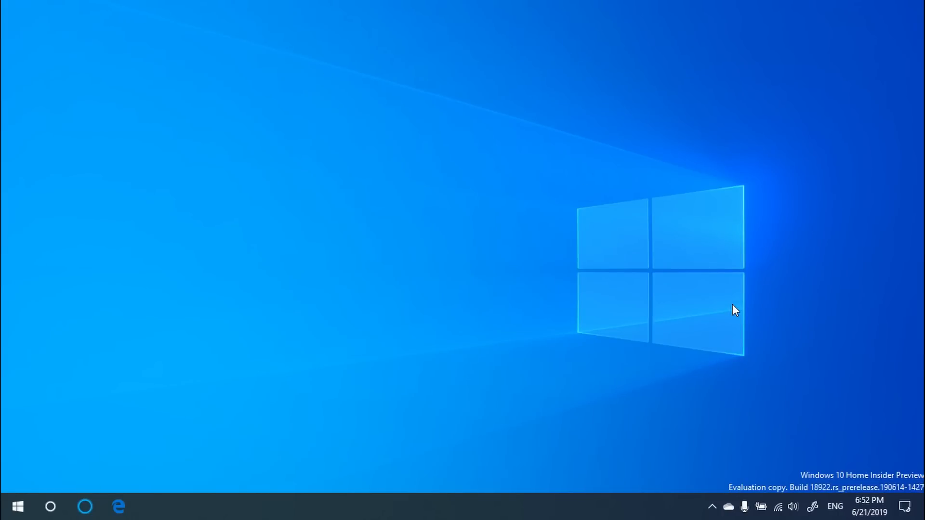
mouse_move(764, 354)
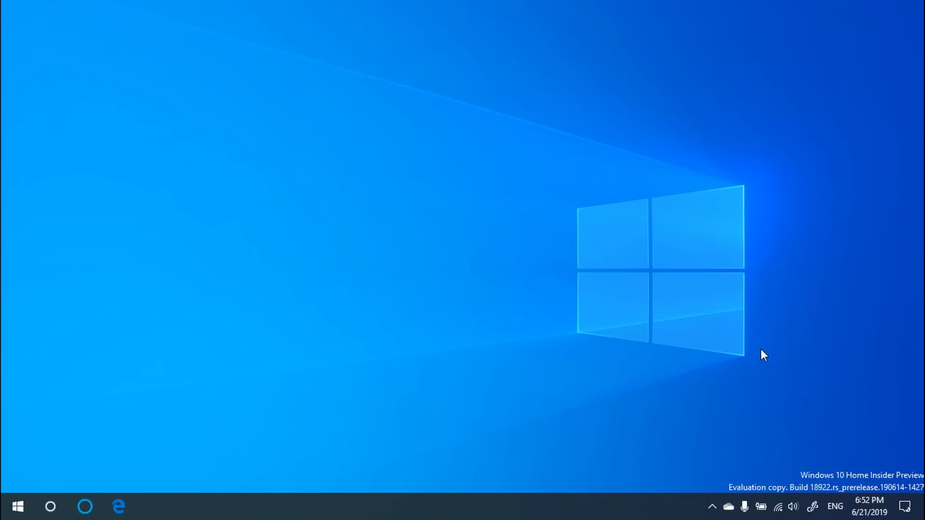
mouse_move(592, 382)
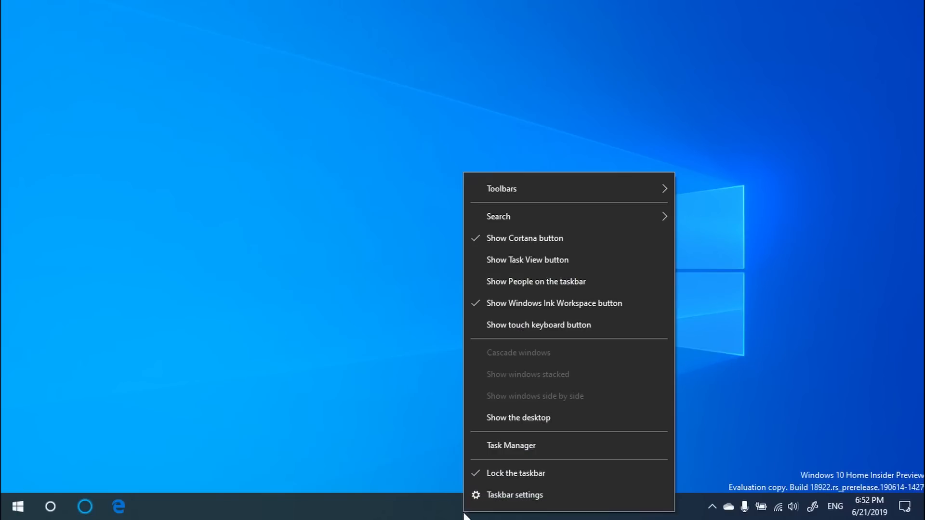
mouse_move(544, 446)
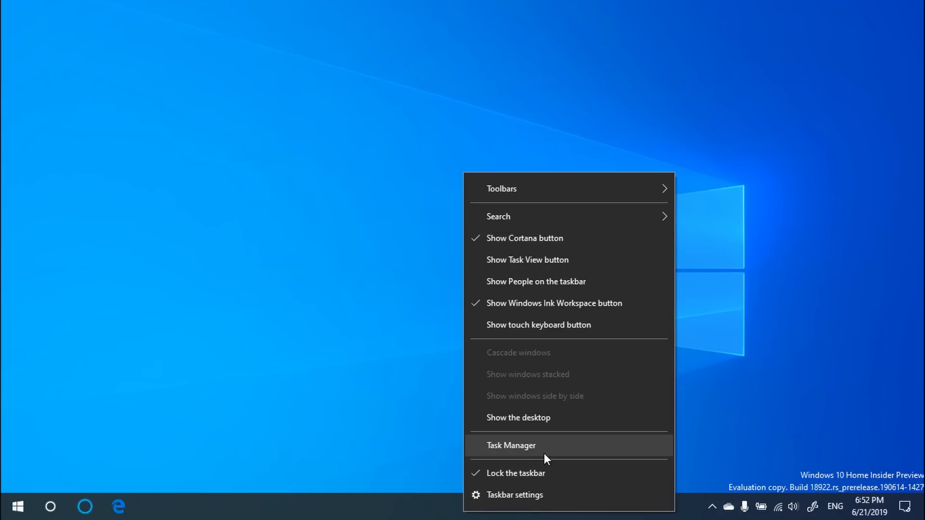
click(511, 445)
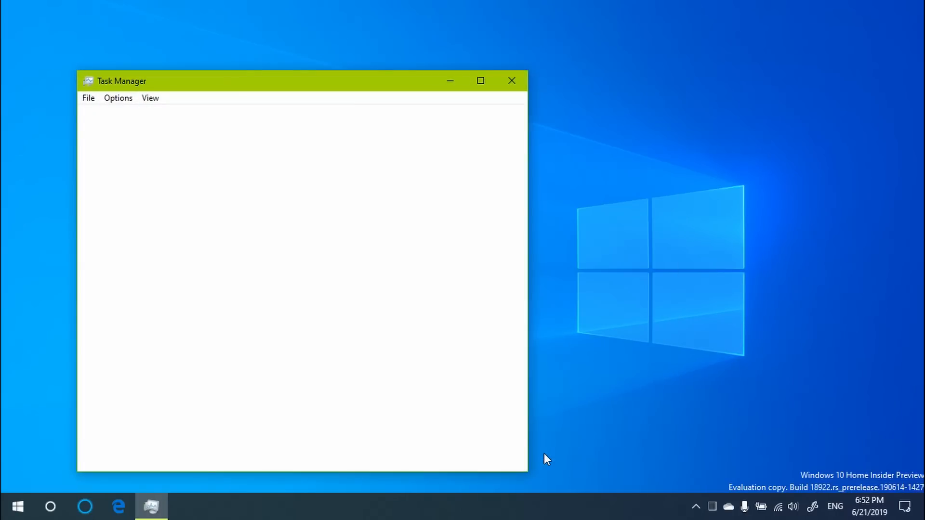
click(123, 455)
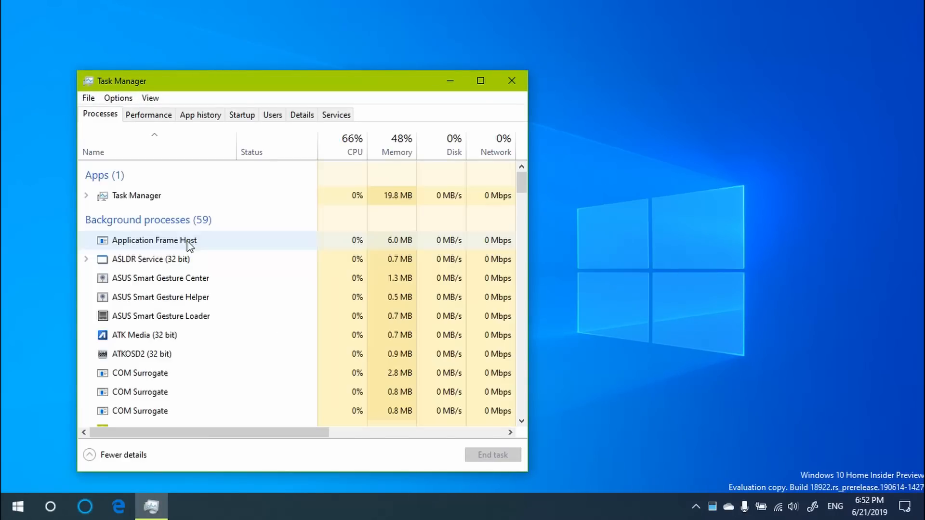
click(148, 115)
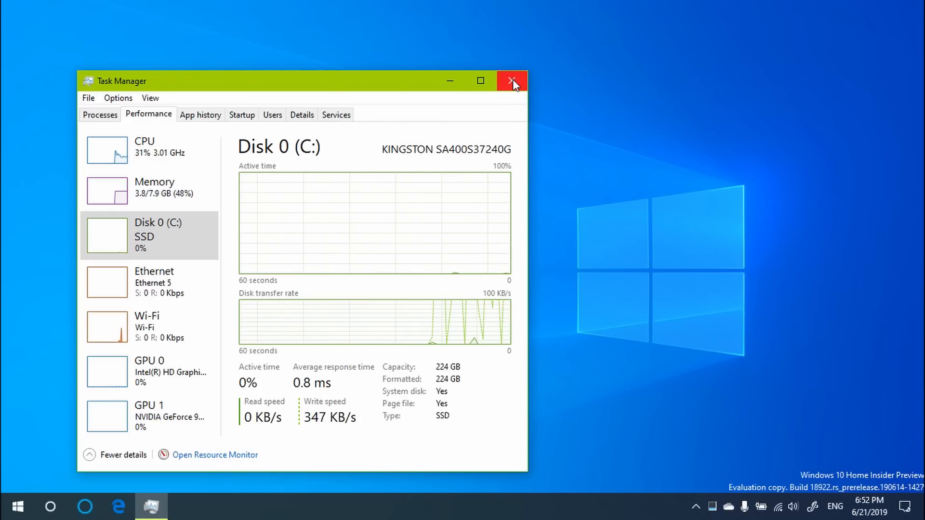
click(511, 81)
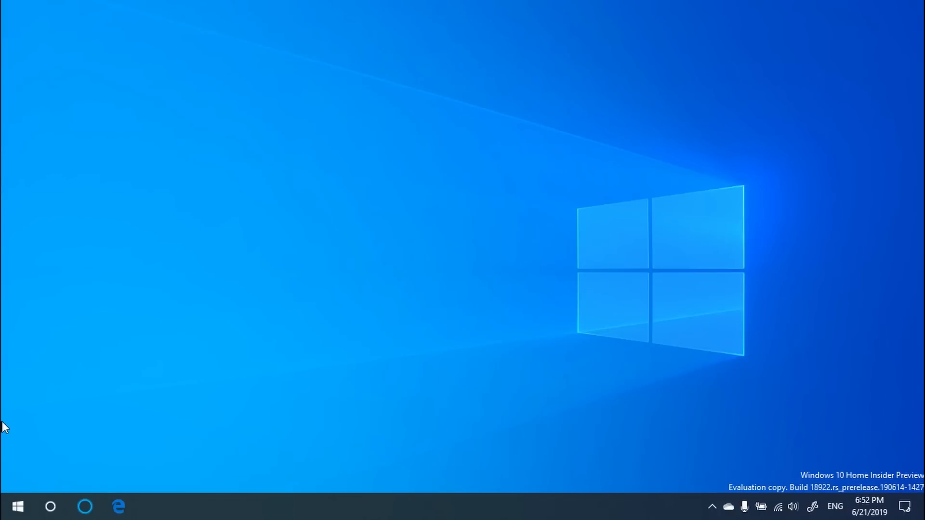
click(18, 506)
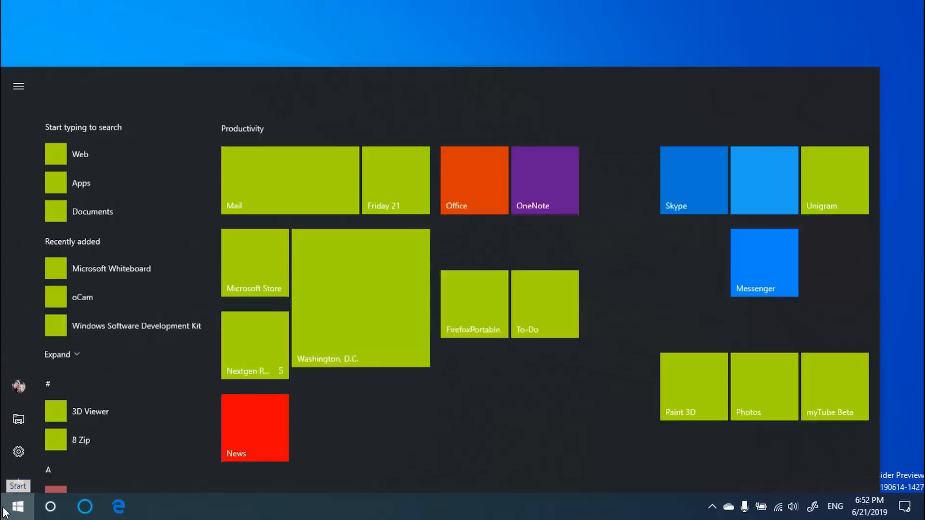
click(18, 86)
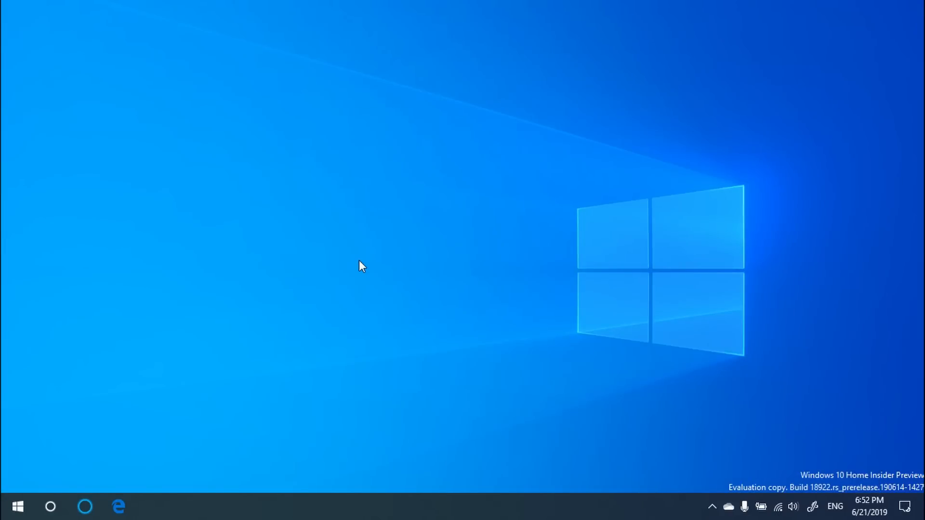
click(150, 505)
text(repo)
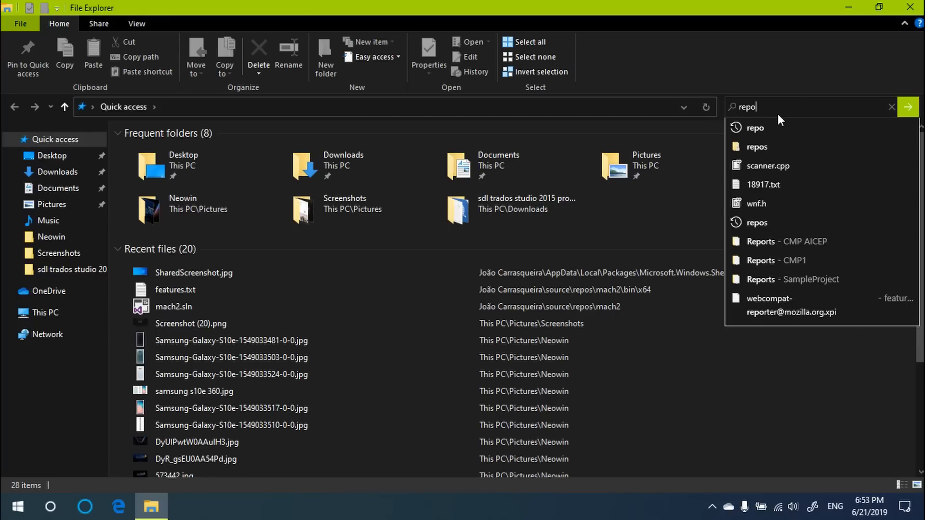
mouse_move(779, 184)
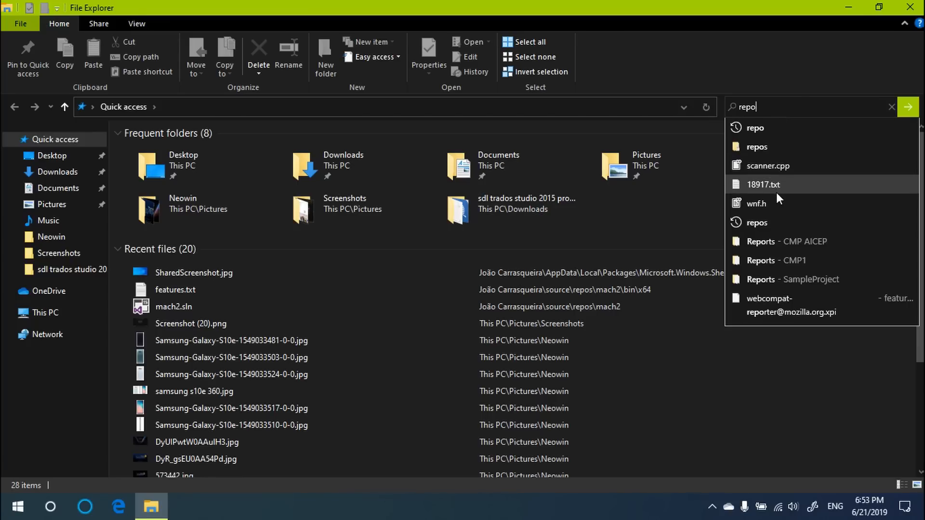
mouse_move(826, 181)
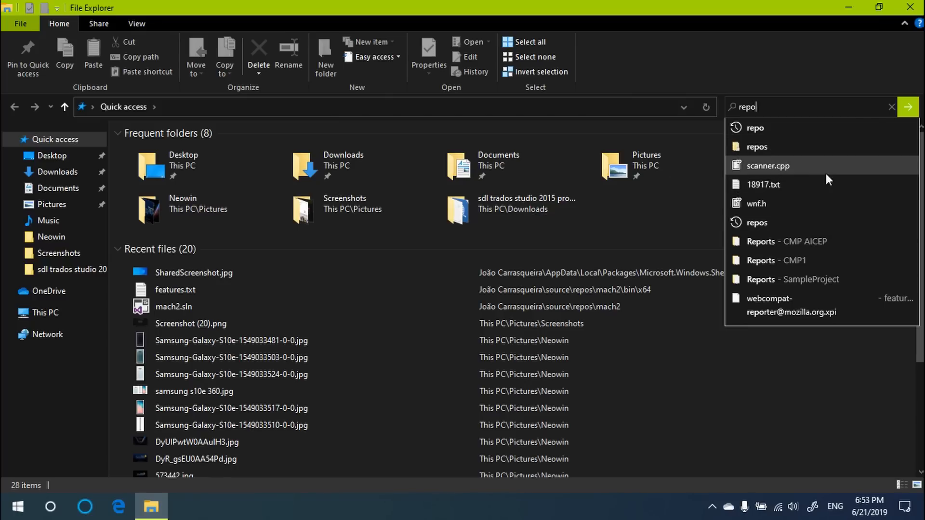
mouse_move(808, 227)
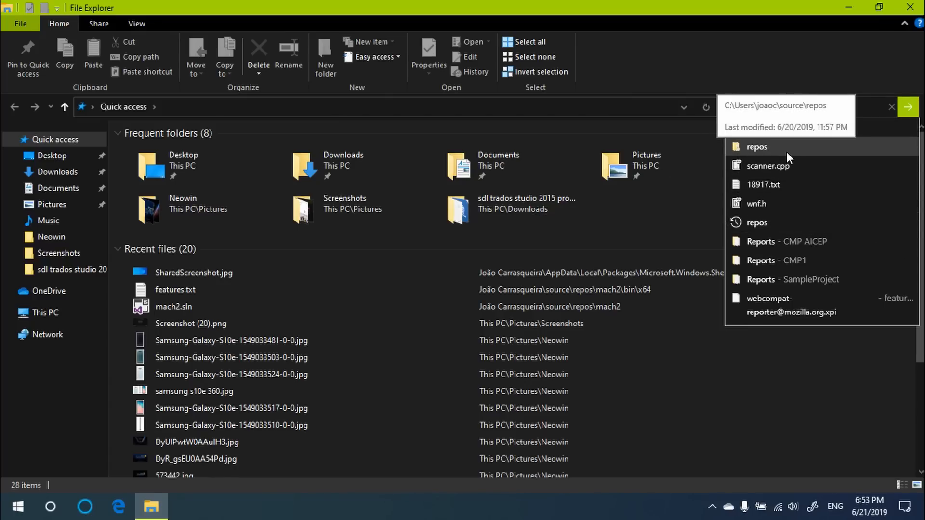
text(repo)
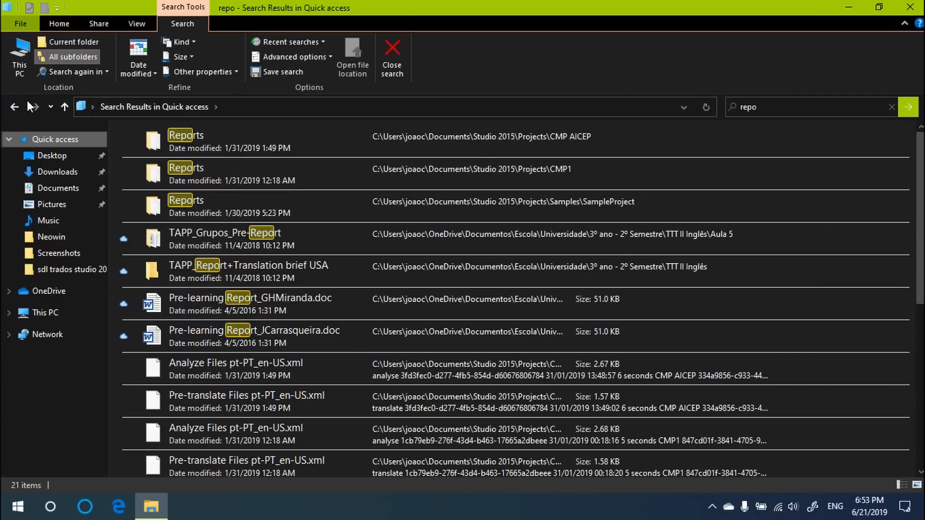
mouse_move(34, 107)
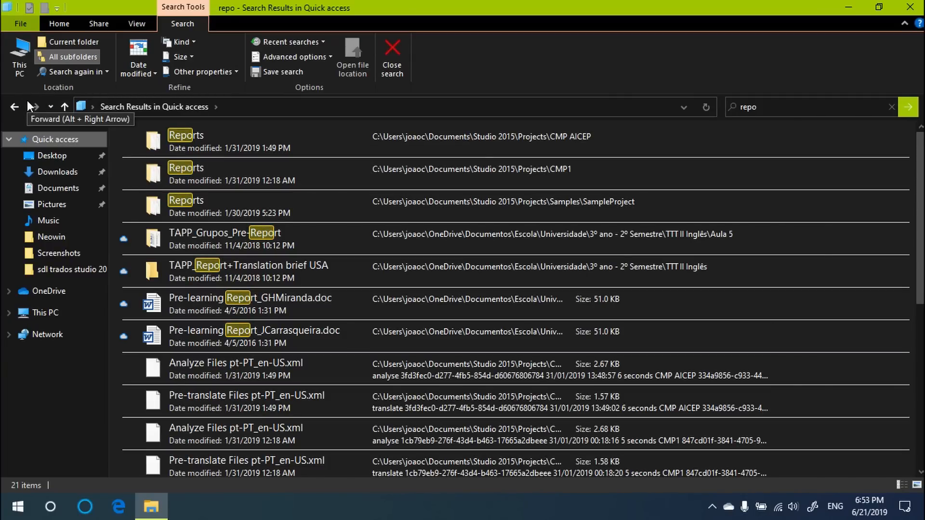
mouse_move(624, 148)
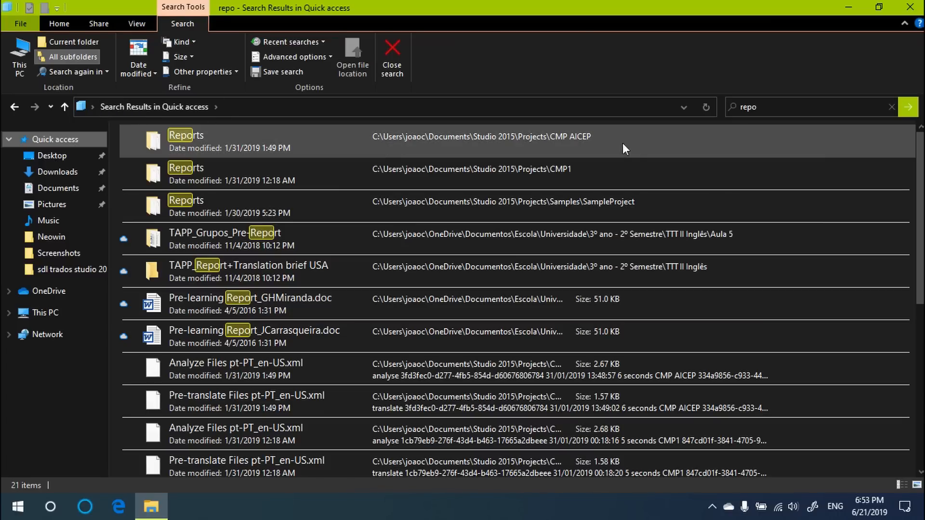
mouse_move(640, 152)
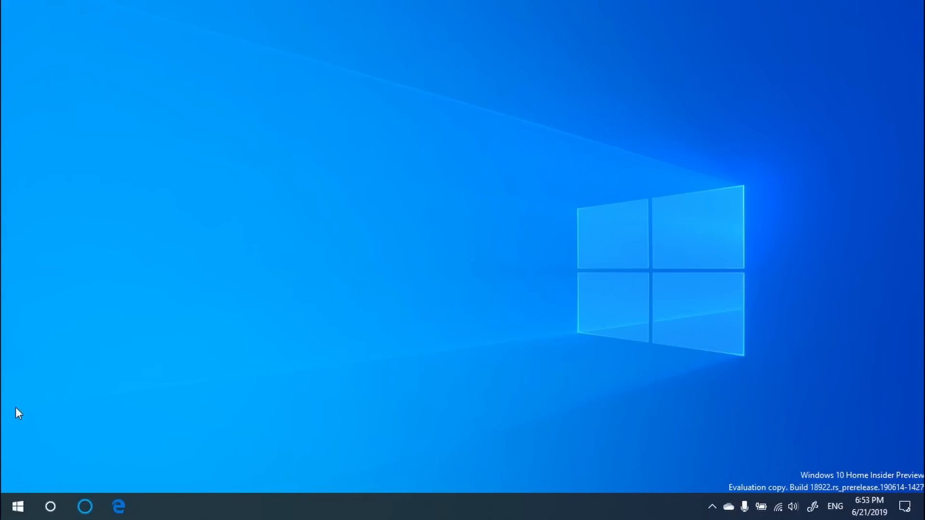
Reach Update & Security in Windows Settings from the Start menu.
click(18, 507)
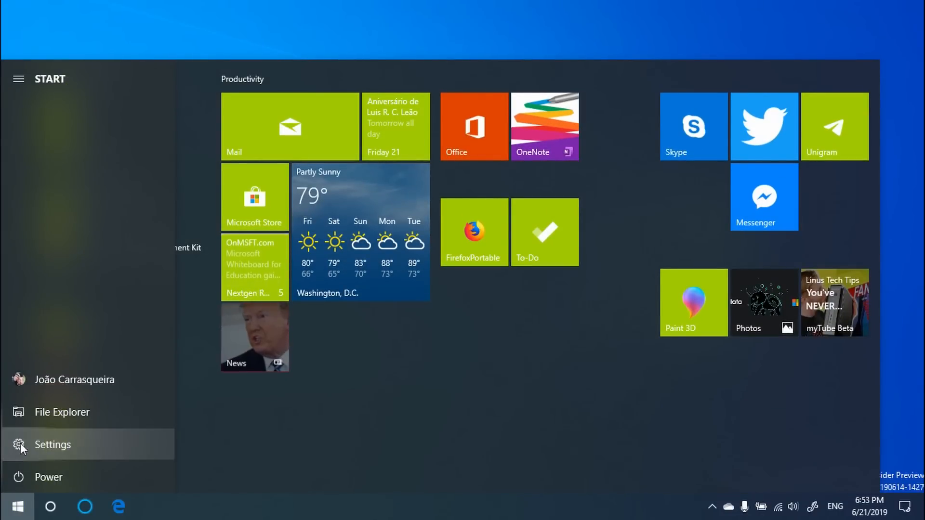
click(52, 444)
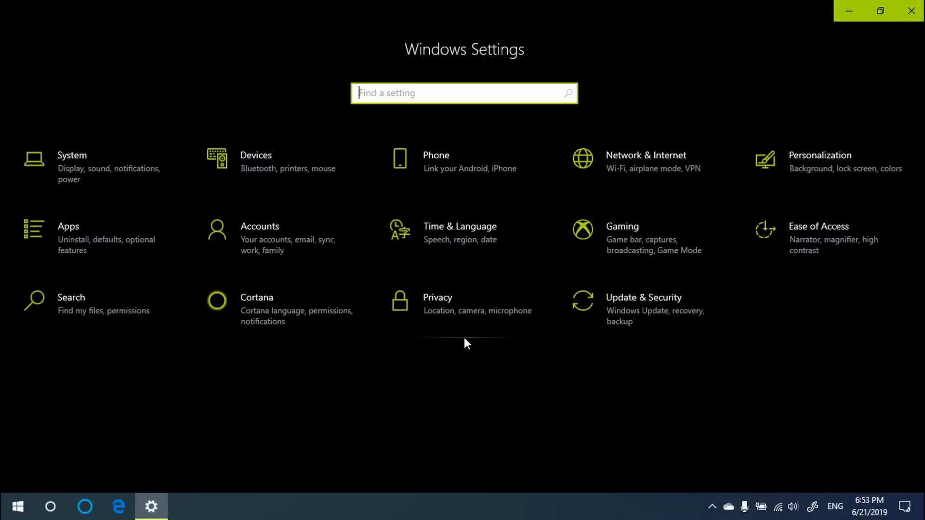
click(644, 298)
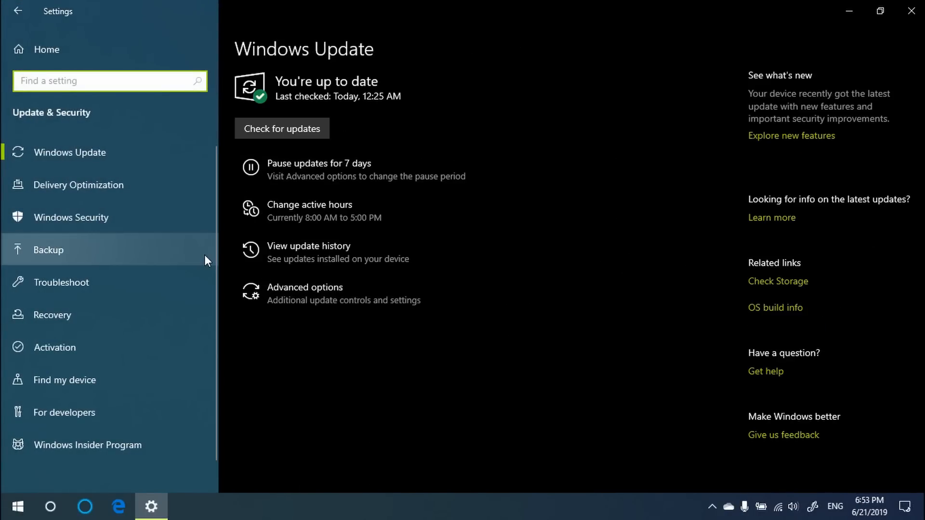
mouse_move(137, 205)
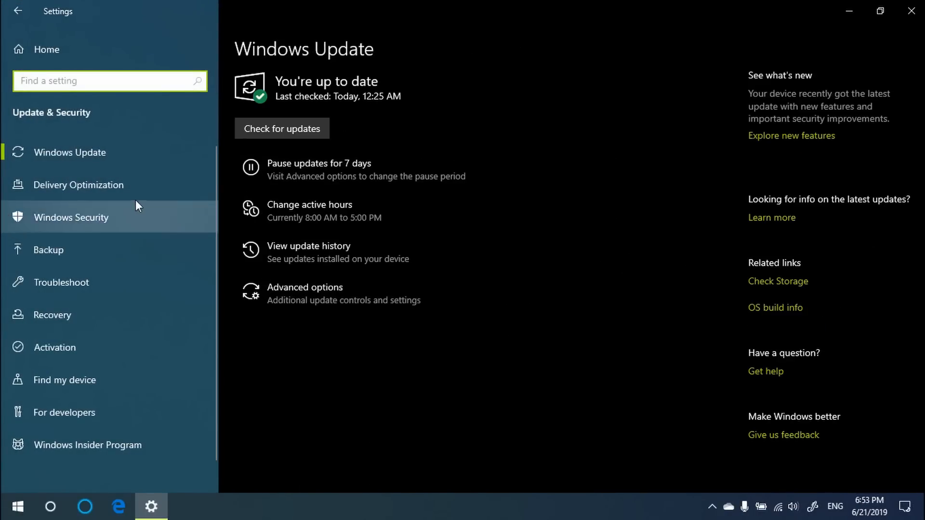
mouse_move(100, 185)
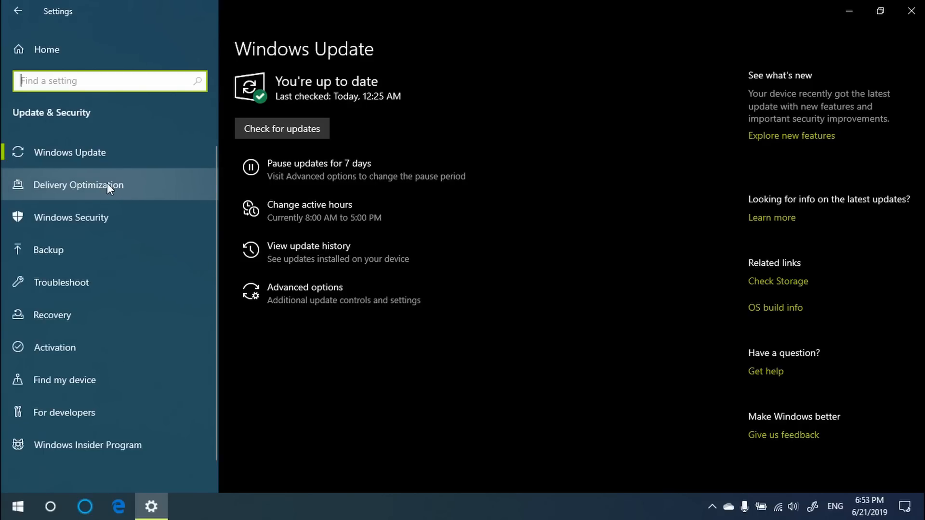
mouse_move(340, 299)
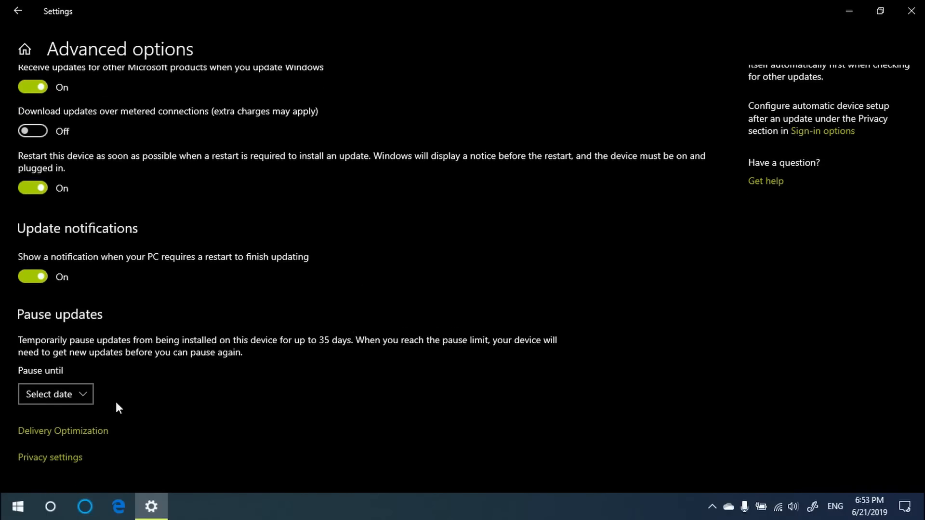
Show Delivery Optimization's advanced download bandwidth limit options.
click(63, 431)
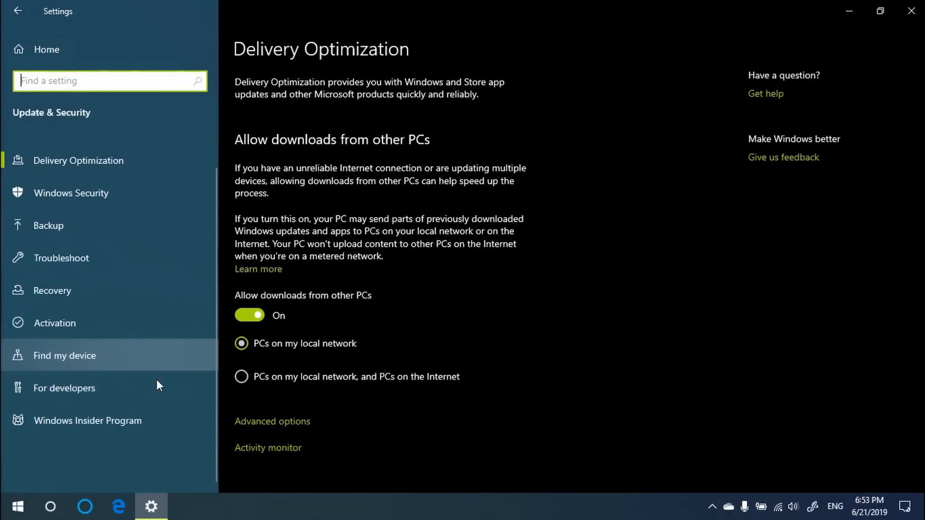
click(272, 421)
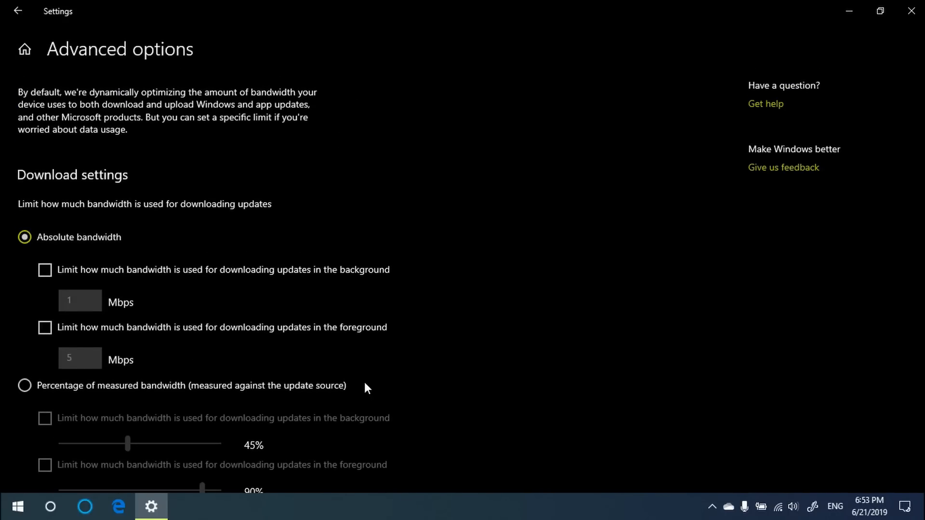
scroll(down, 3)
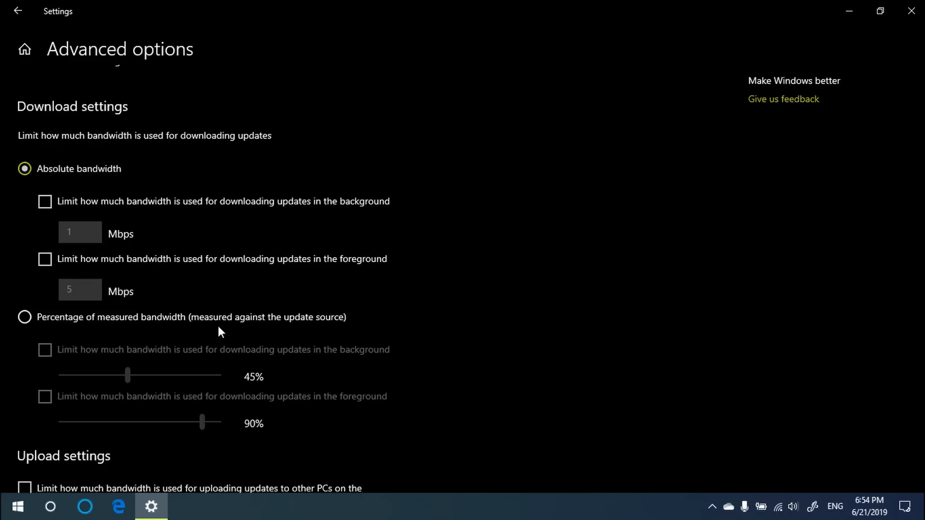
mouse_move(211, 324)
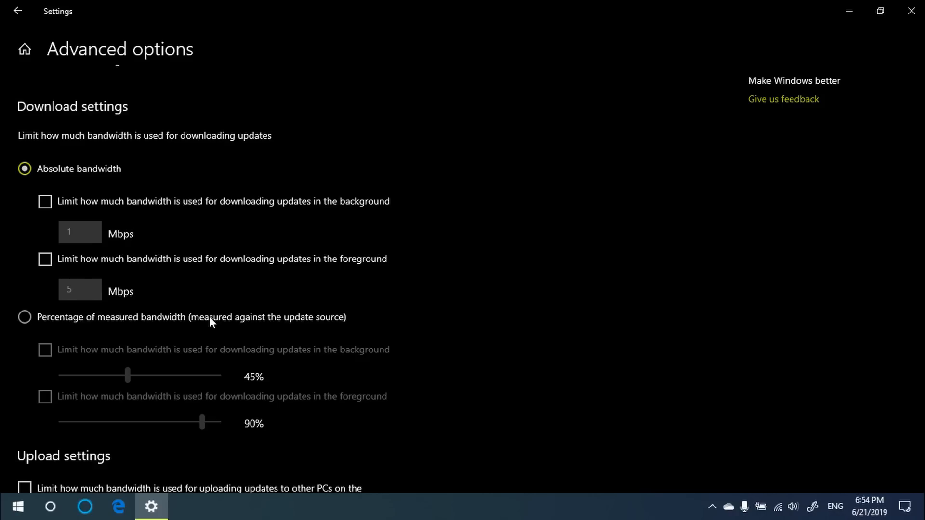
click(24, 317)
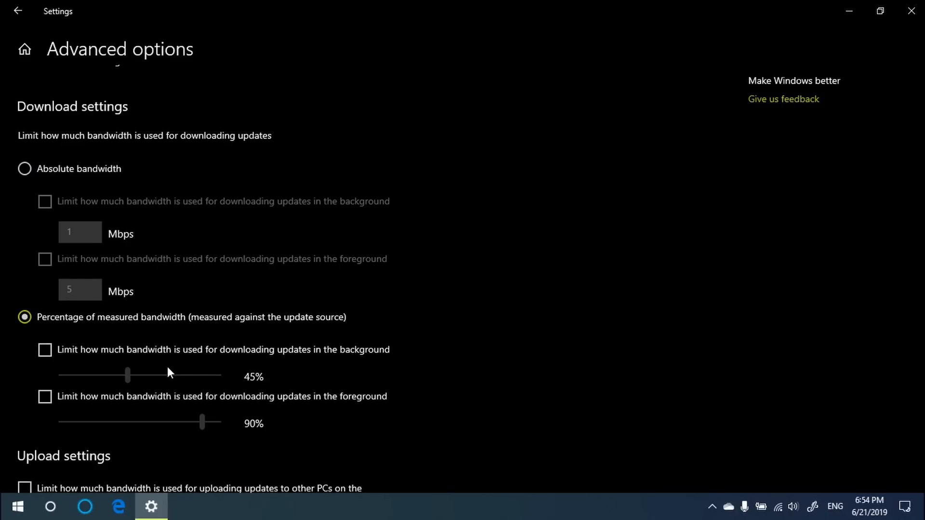
mouse_move(244, 367)
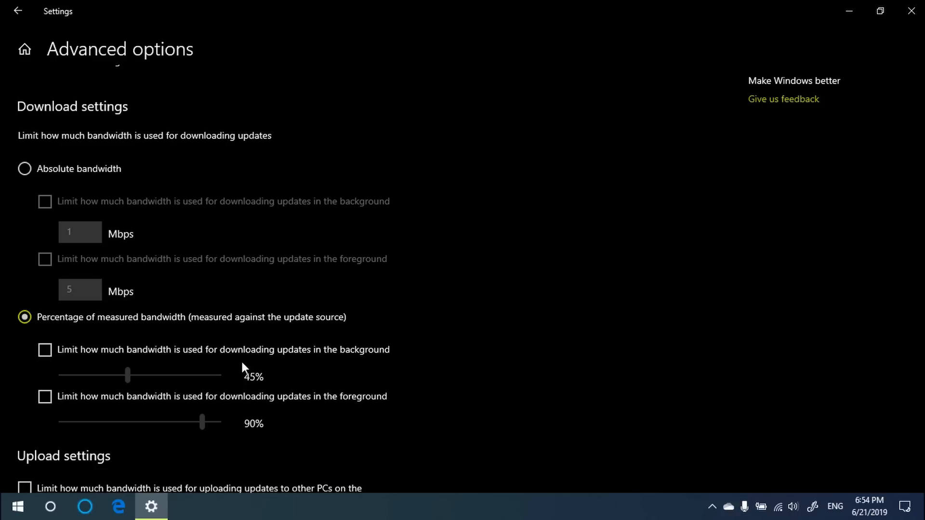
scroll(up, 3)
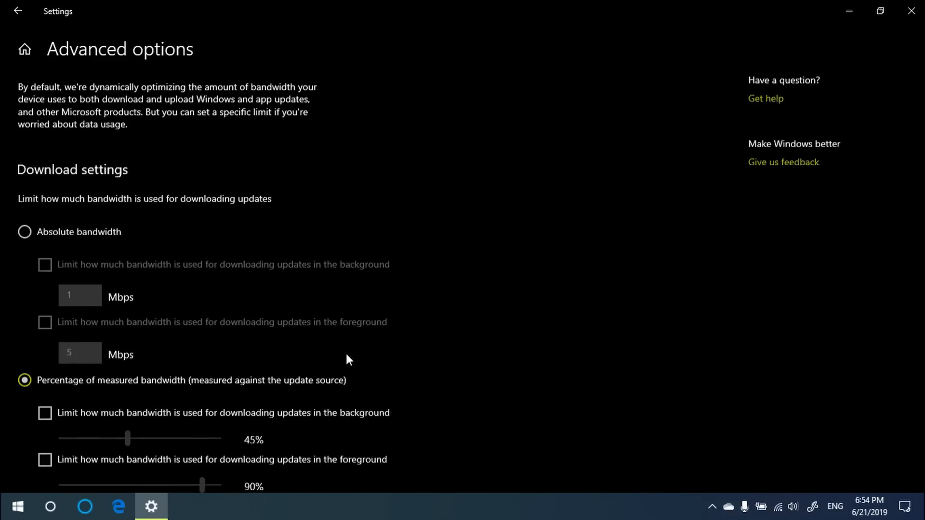
click(24, 231)
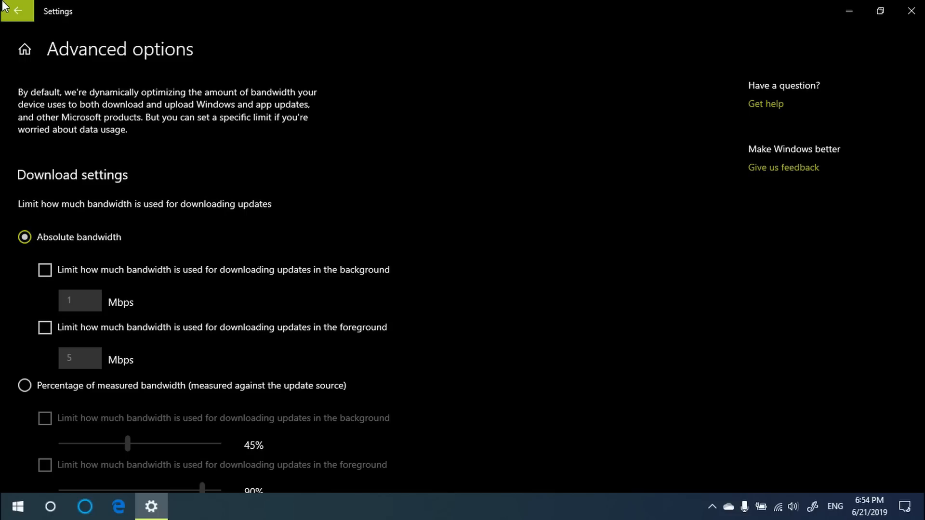
mouse_move(208, 120)
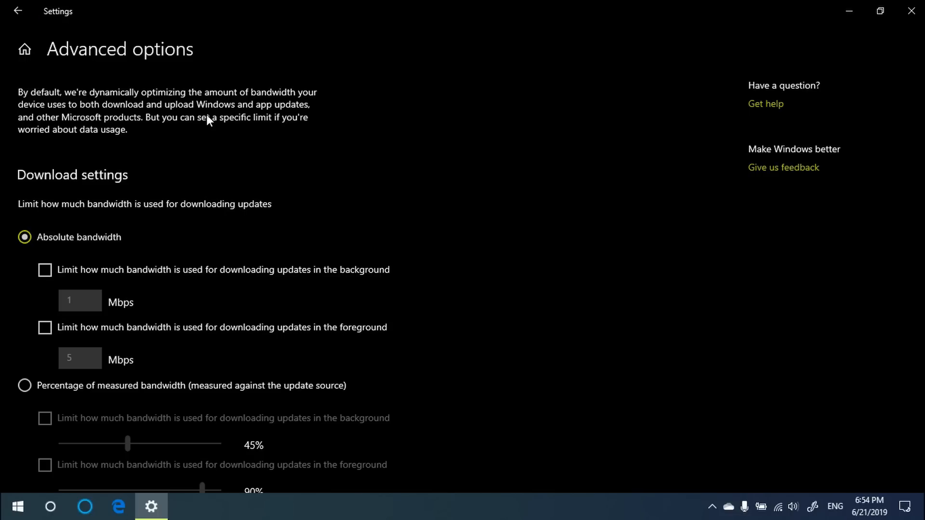
mouse_move(88, 18)
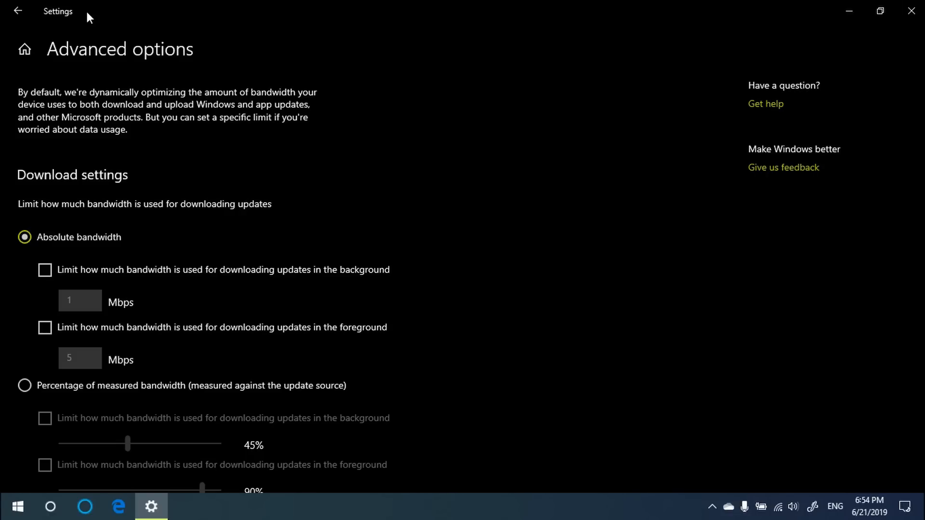
Leave Windows Update for the Settings home and show Time & Language's Date & time page.
click(17, 10)
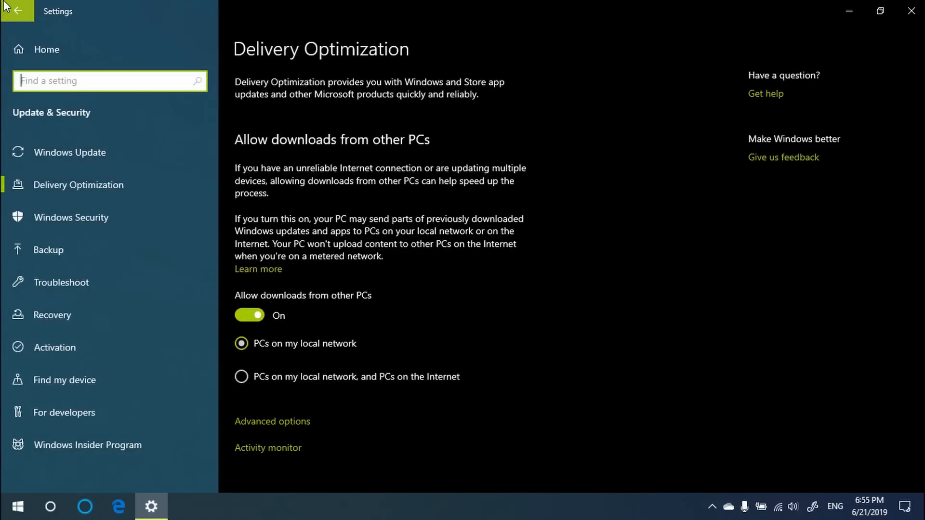
click(69, 152)
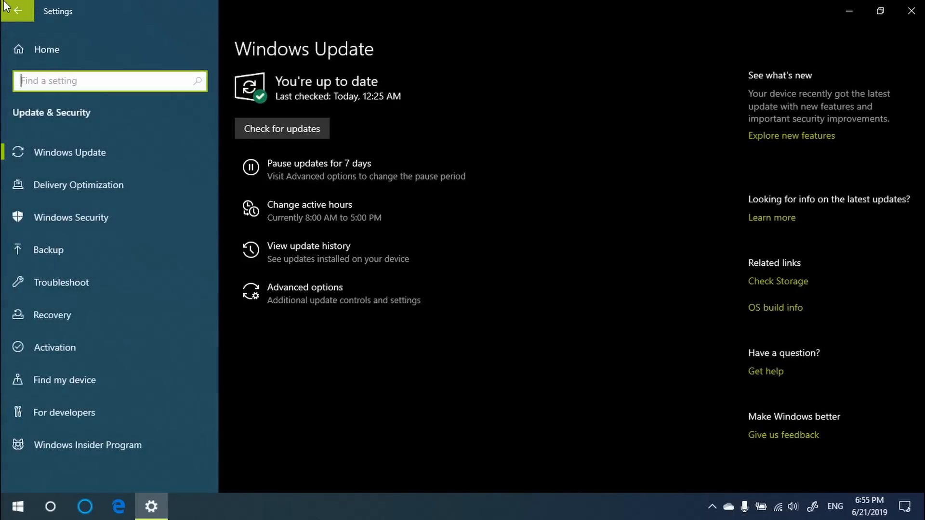
click(18, 11)
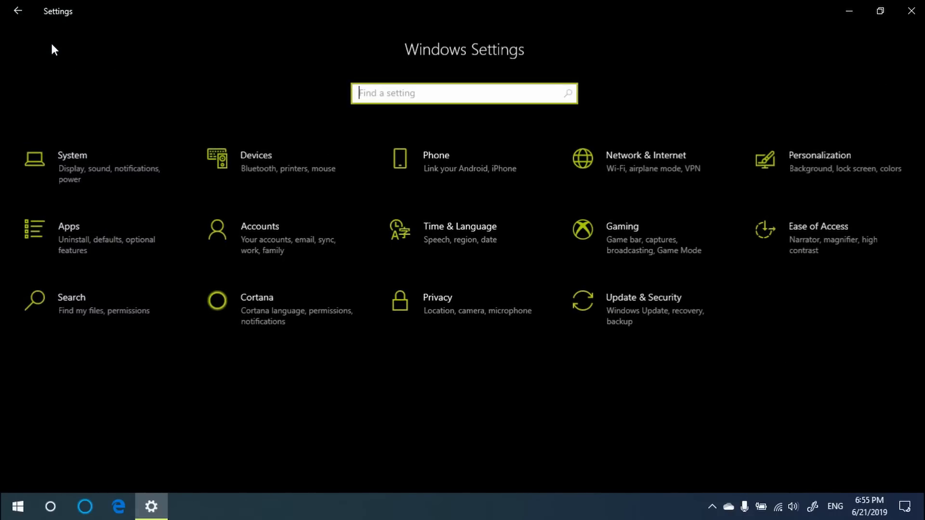
mouse_move(246, 281)
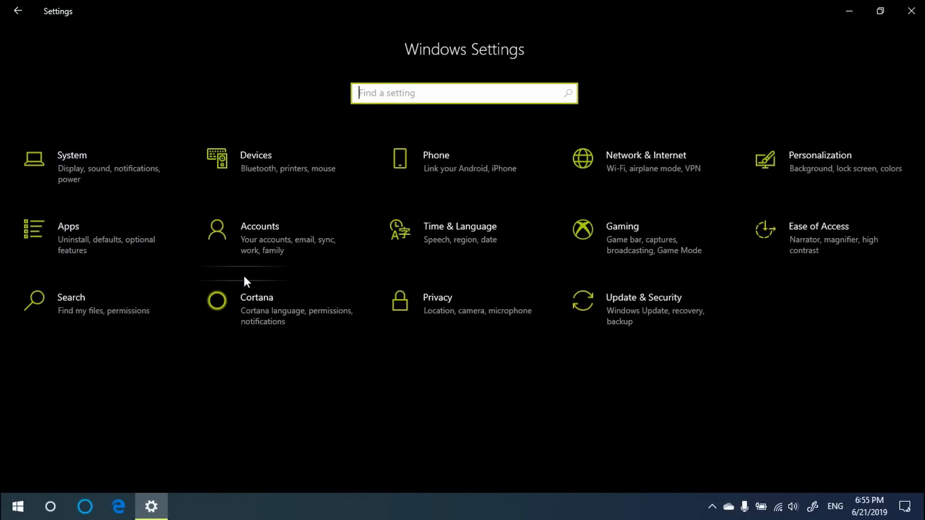
click(460, 226)
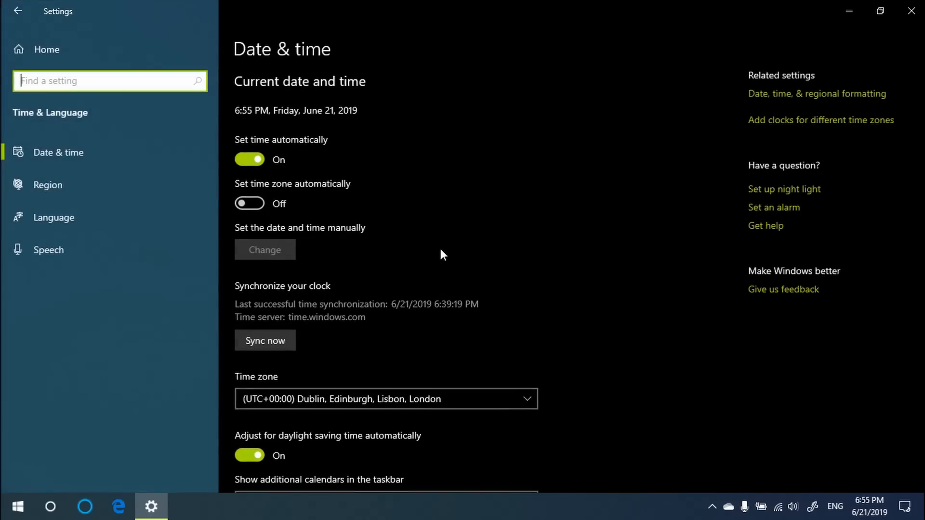
Browse the Region and Language pages and view the Regional format settings.
click(47, 184)
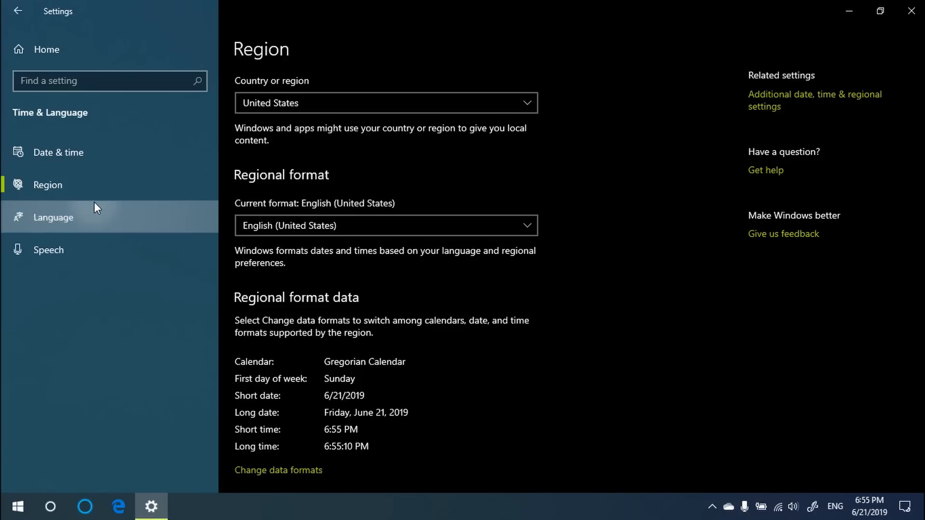
click(53, 217)
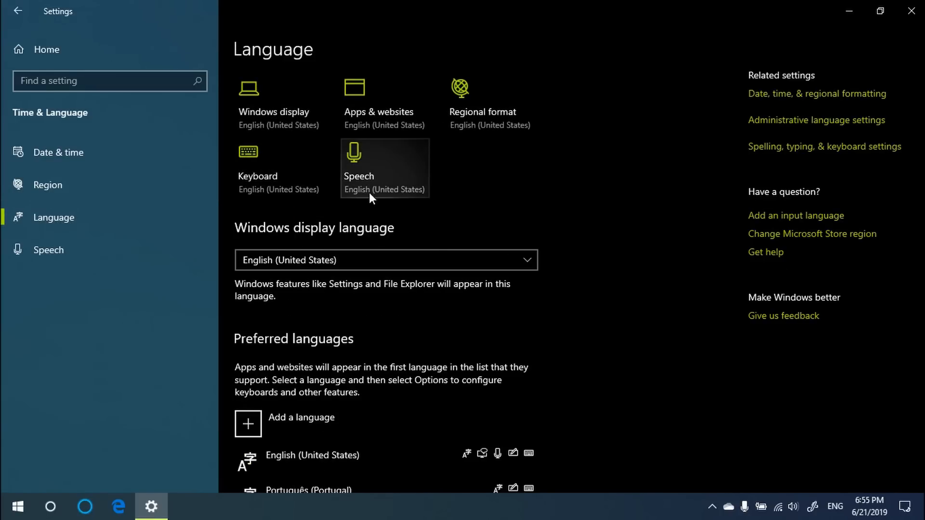
mouse_move(634, 221)
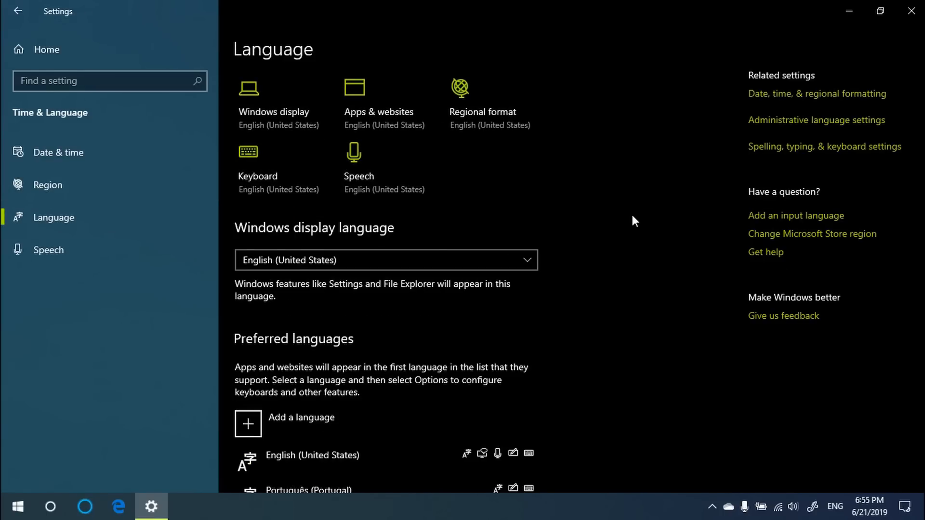
mouse_move(381, 144)
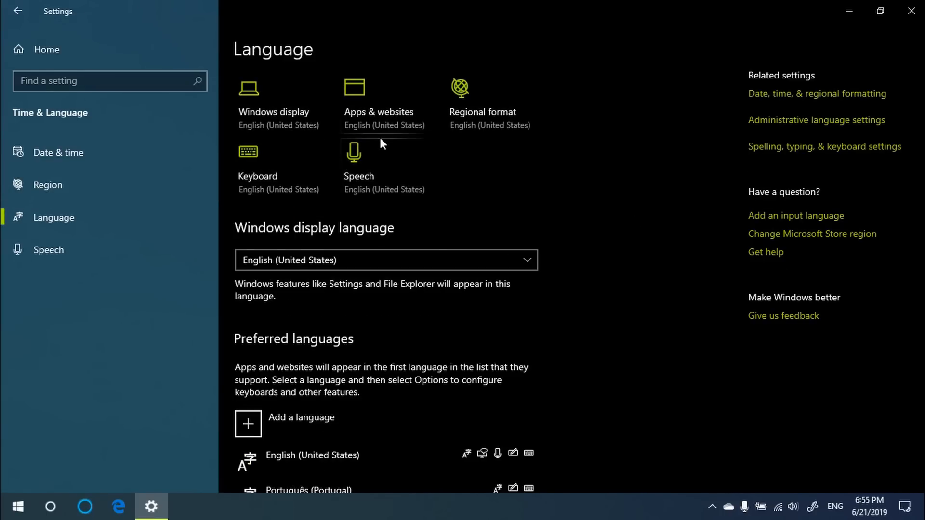
mouse_move(517, 328)
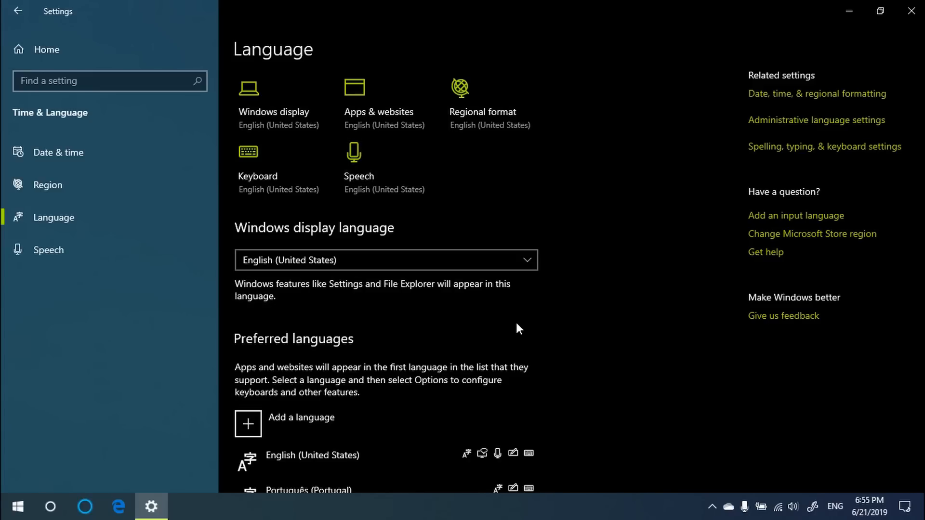
mouse_move(410, 353)
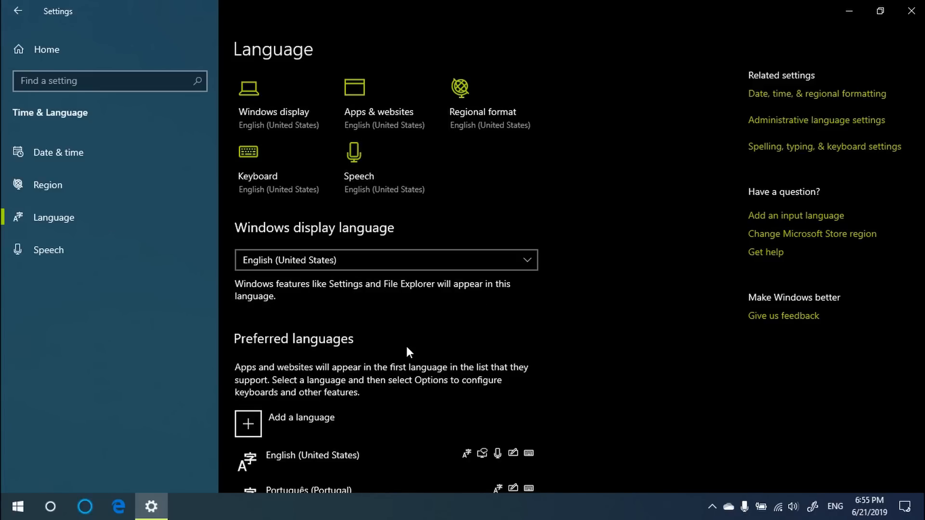
mouse_move(301, 175)
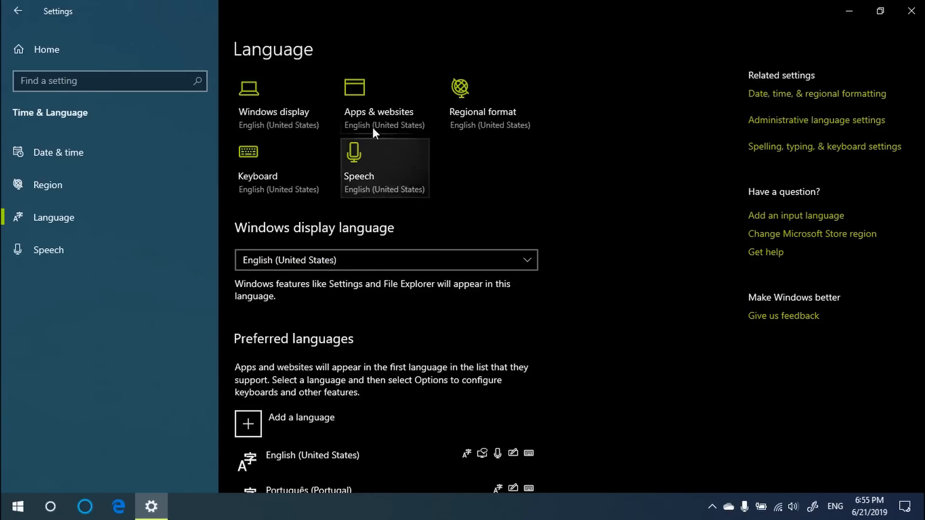
scroll(down, 3)
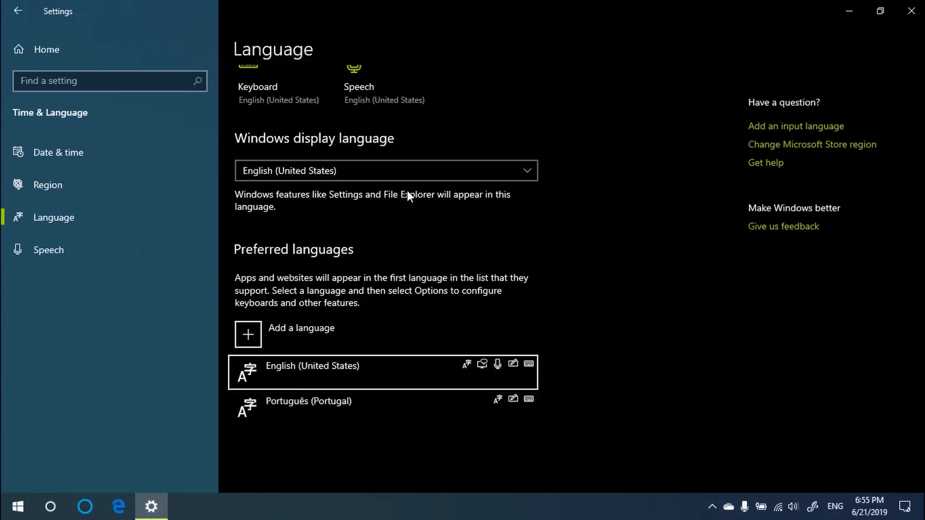
scroll(up, 3)
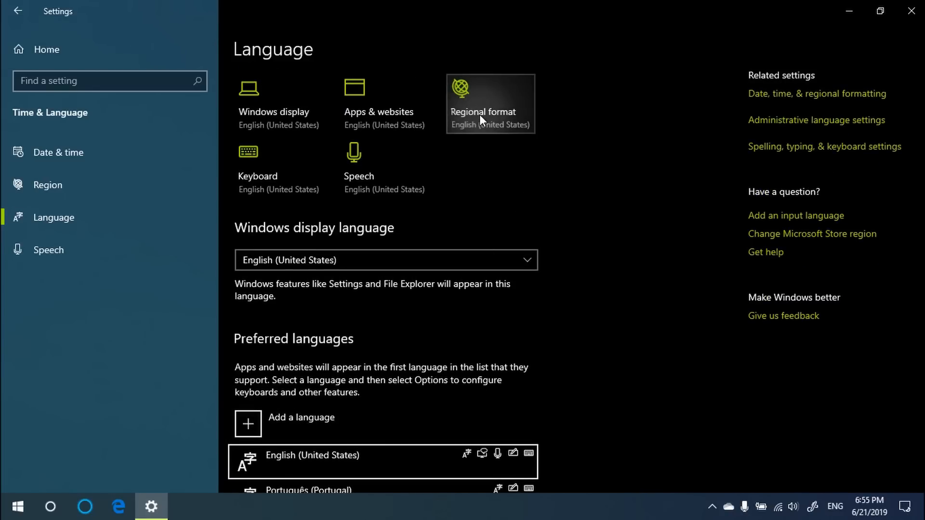
click(490, 103)
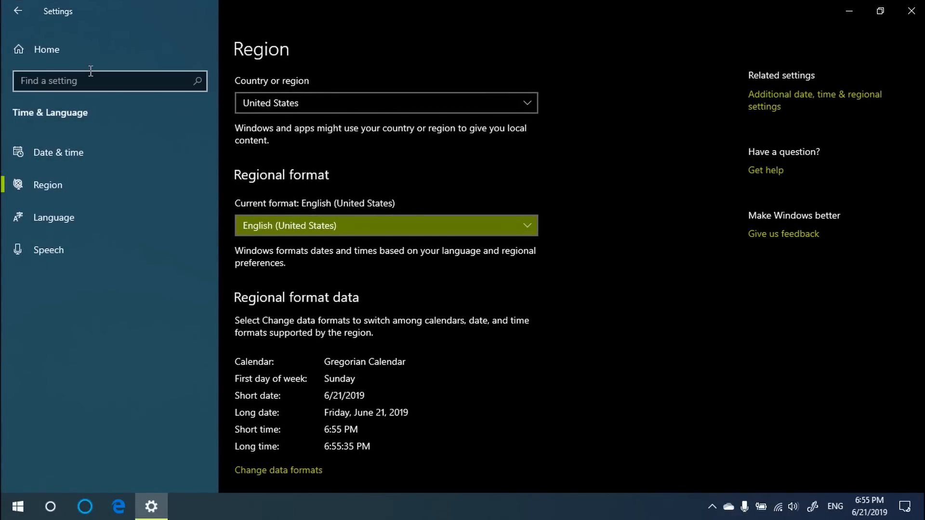
mouse_move(83, 217)
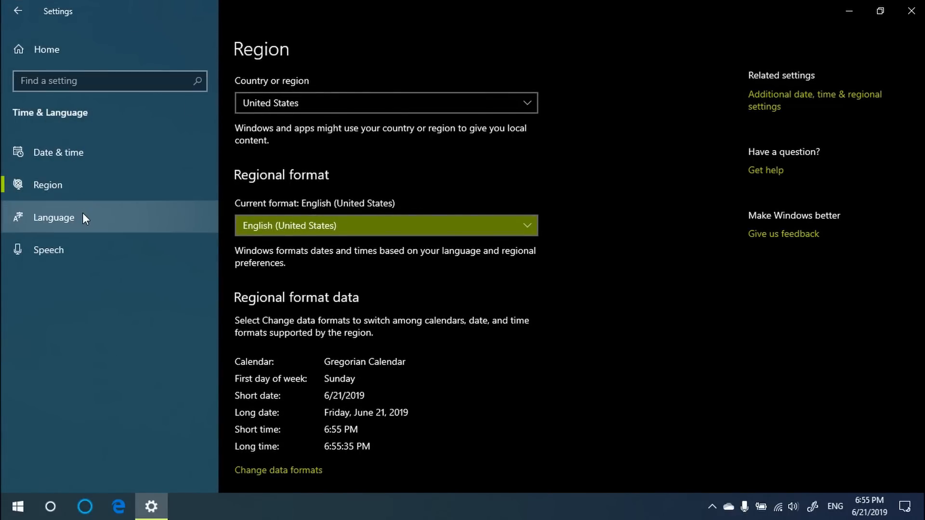
mouse_move(146, 223)
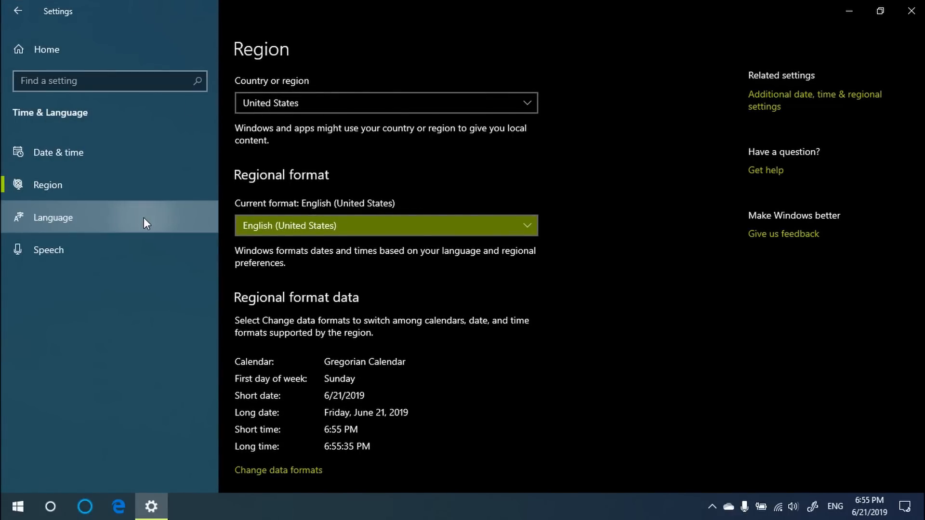
Return to Language, view the English and Português preferred languages, then close Settings.
click(52, 217)
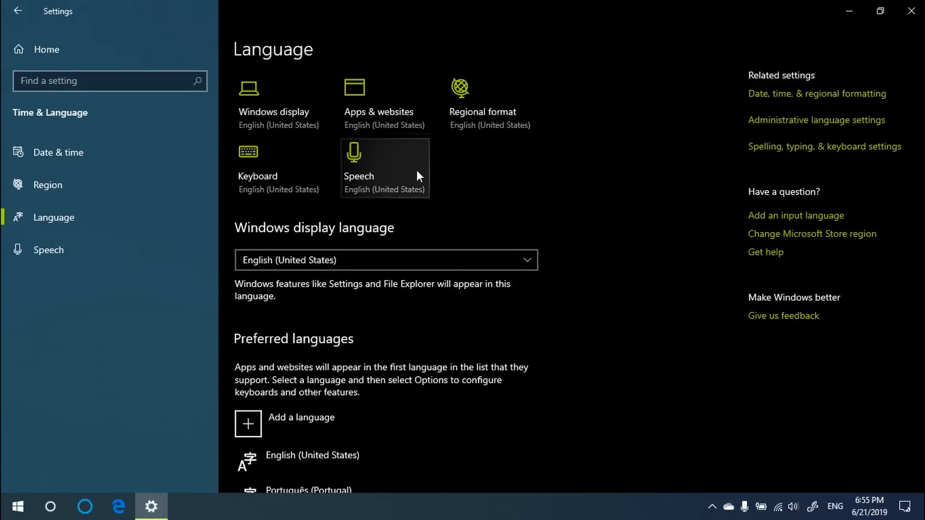
click(47, 185)
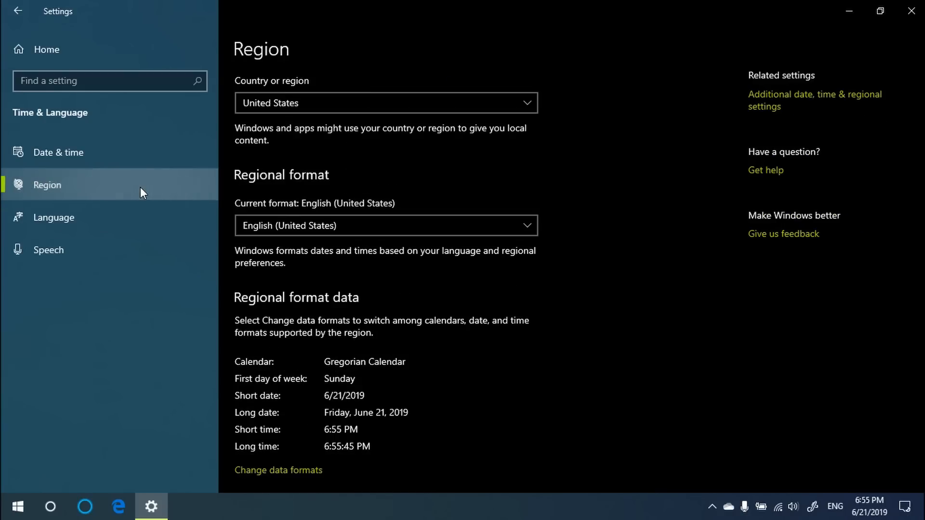
click(53, 216)
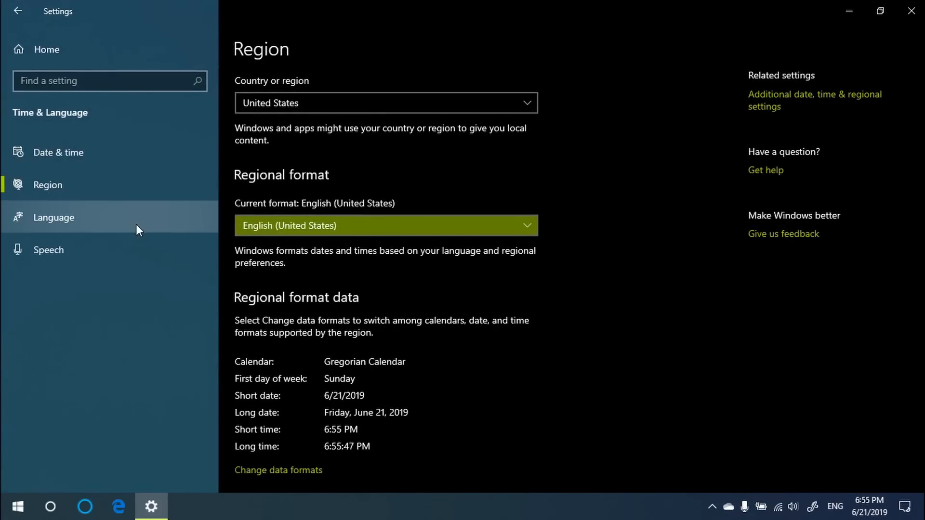
click(54, 217)
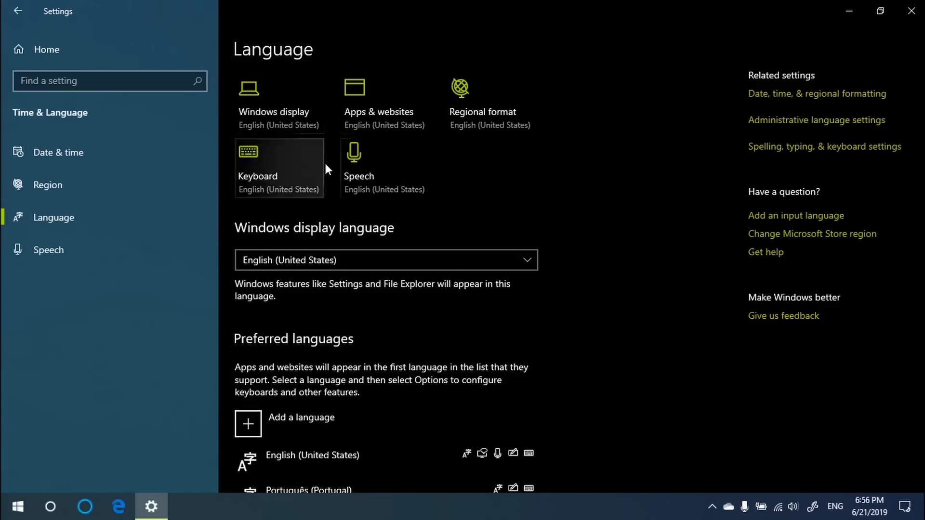
mouse_move(289, 109)
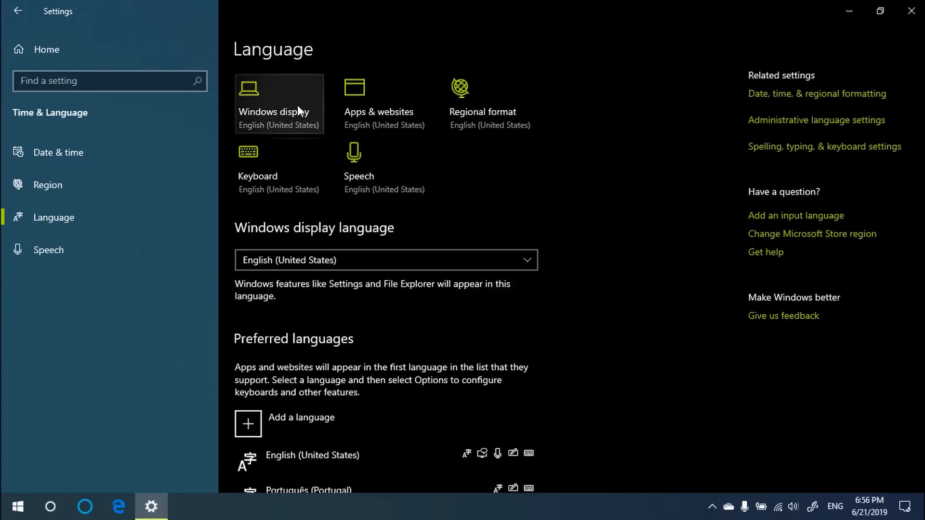
mouse_move(463, 147)
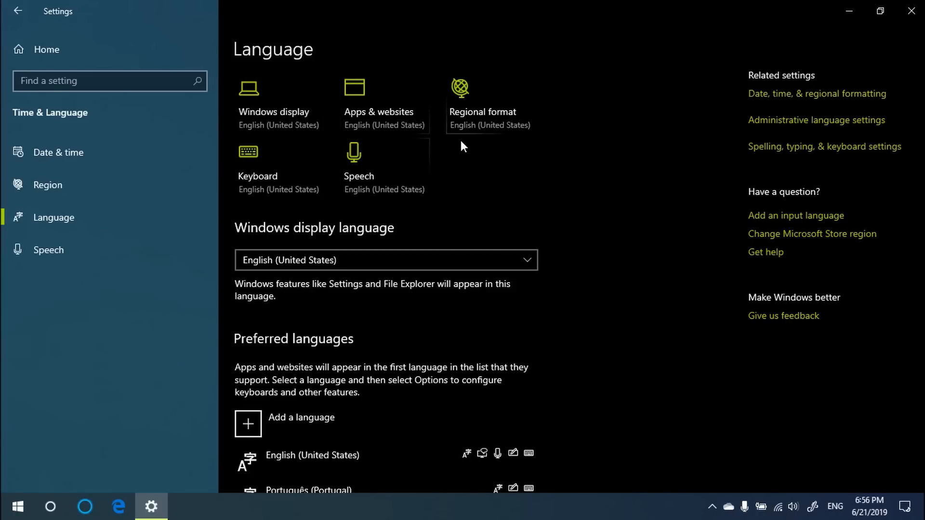
mouse_move(316, 140)
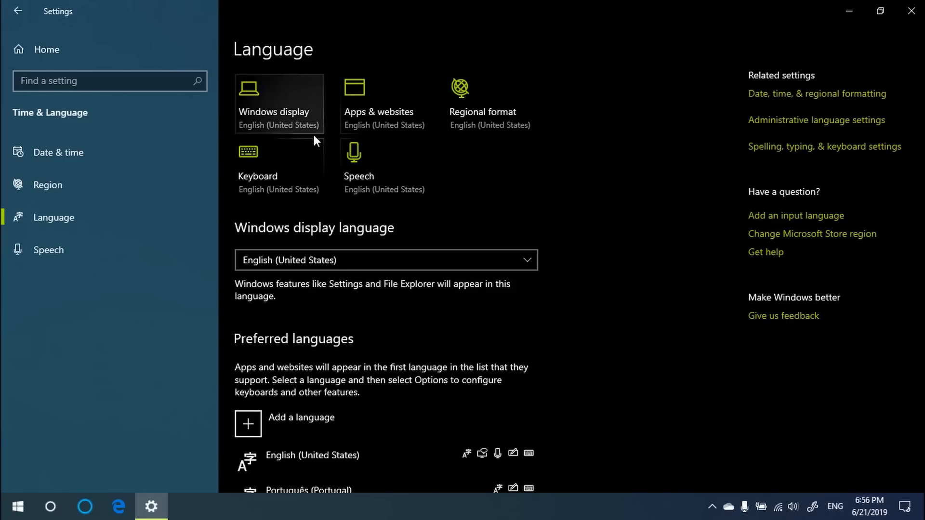
scroll(down, 3)
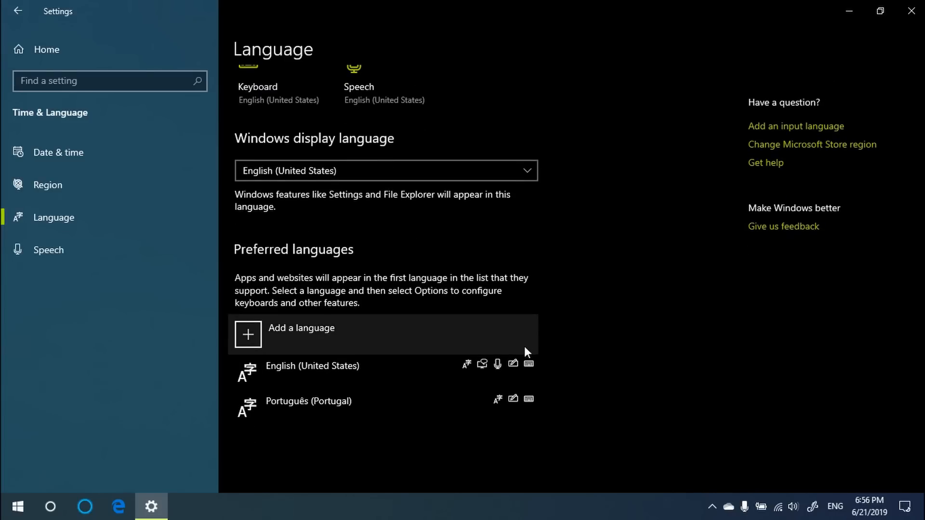
mouse_move(527, 353)
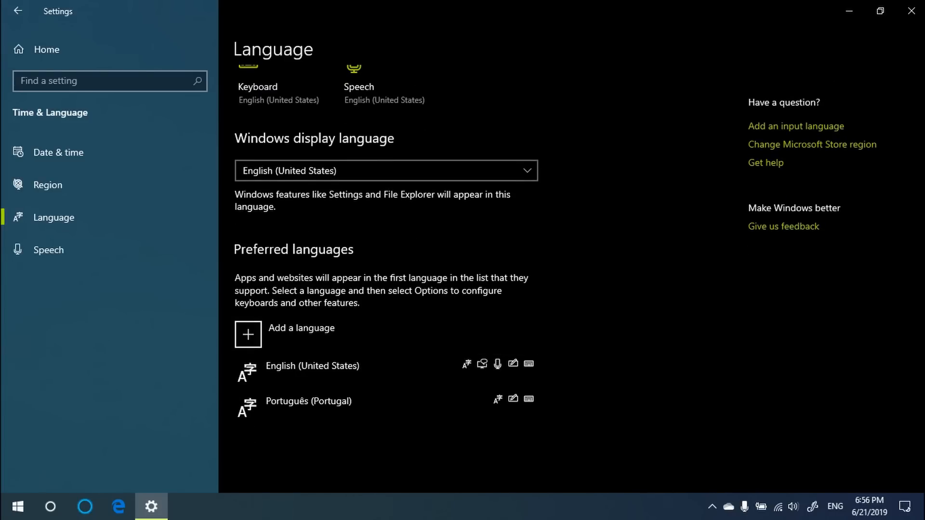
click(910, 10)
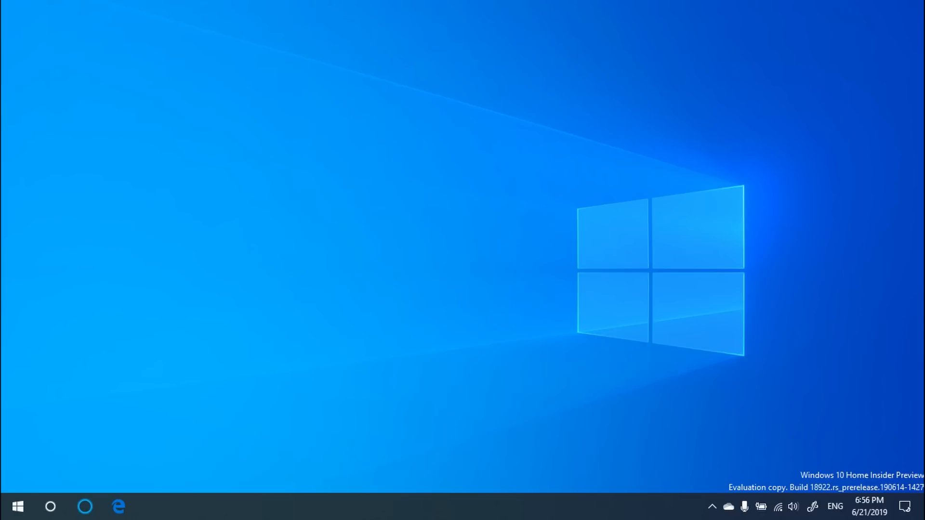
mouse_move(881, 165)
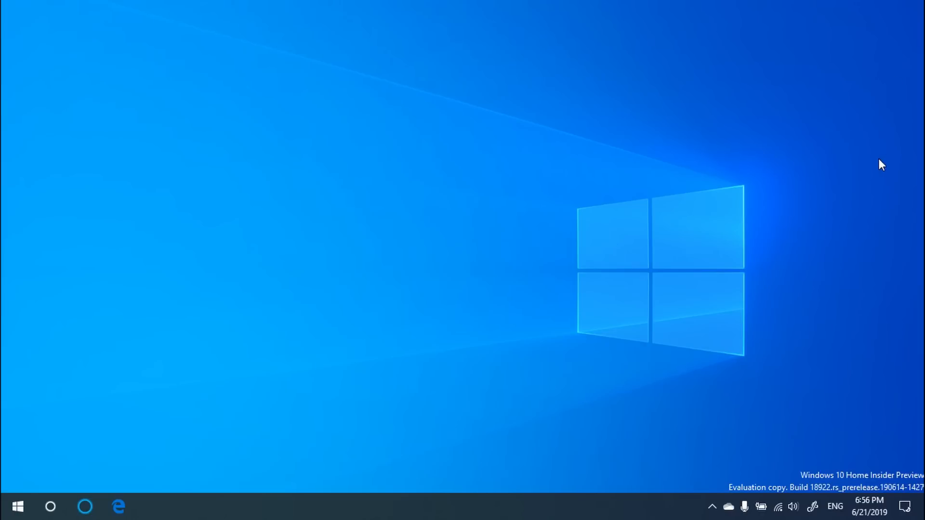
mouse_move(108, 468)
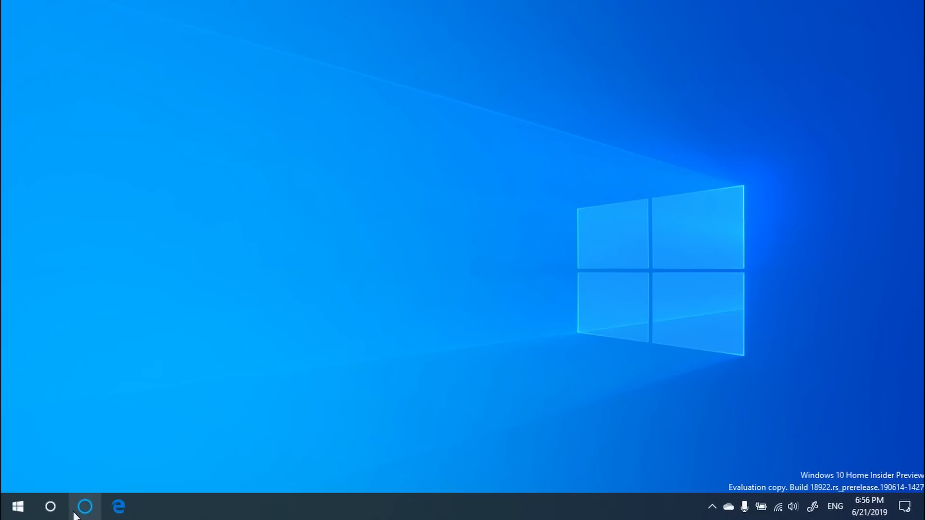
mouse_move(85, 506)
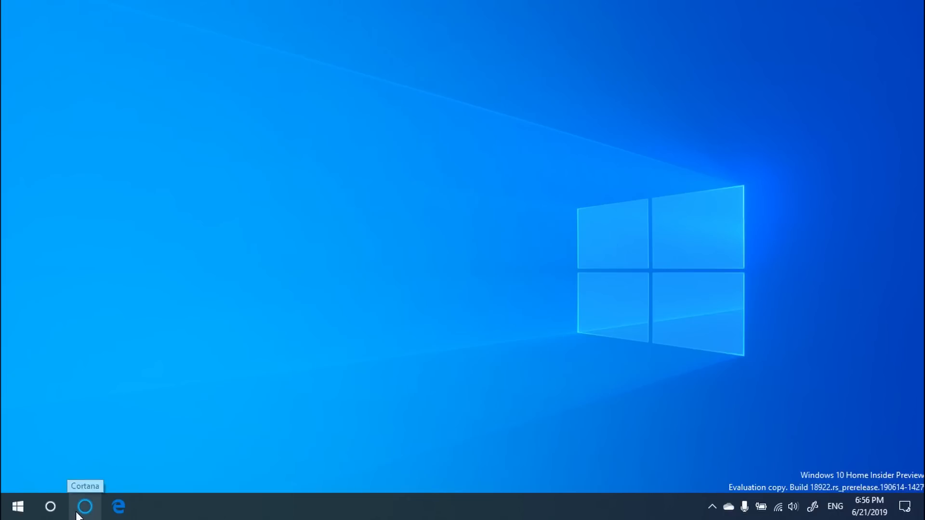
Launch the new windowed Cortana app showing its earlier conversation history.
click(85, 507)
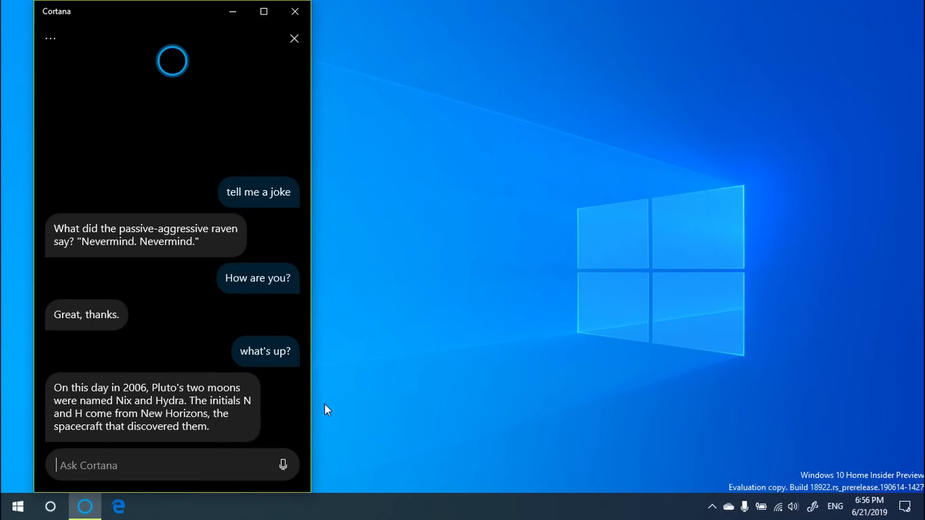
mouse_move(337, 388)
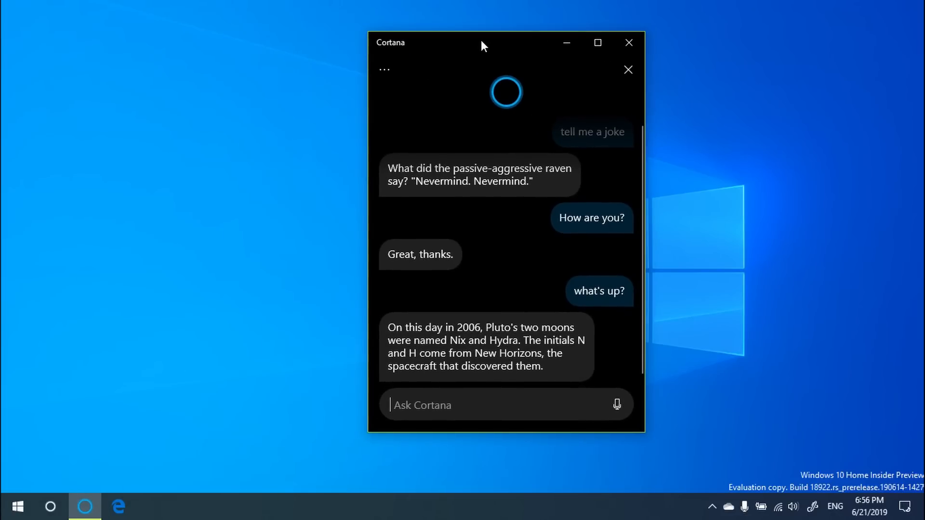
mouse_move(50, 506)
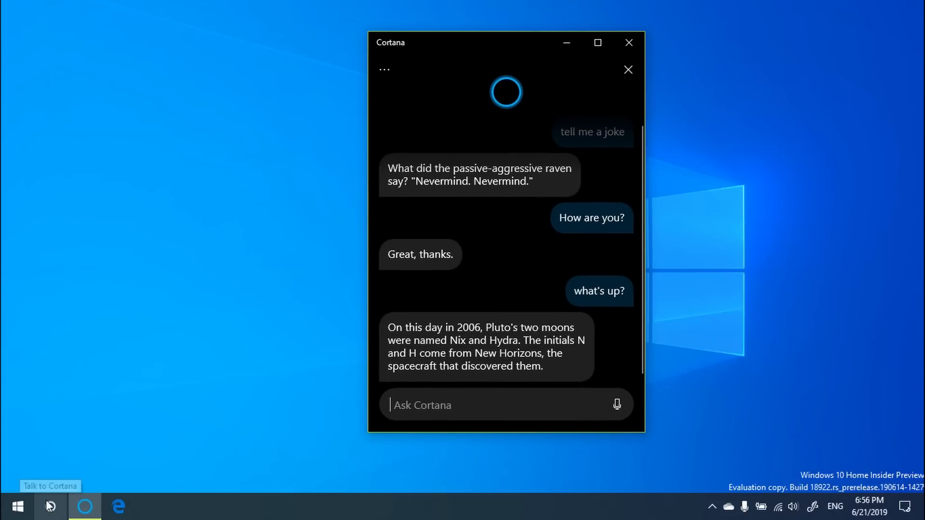
click(85, 506)
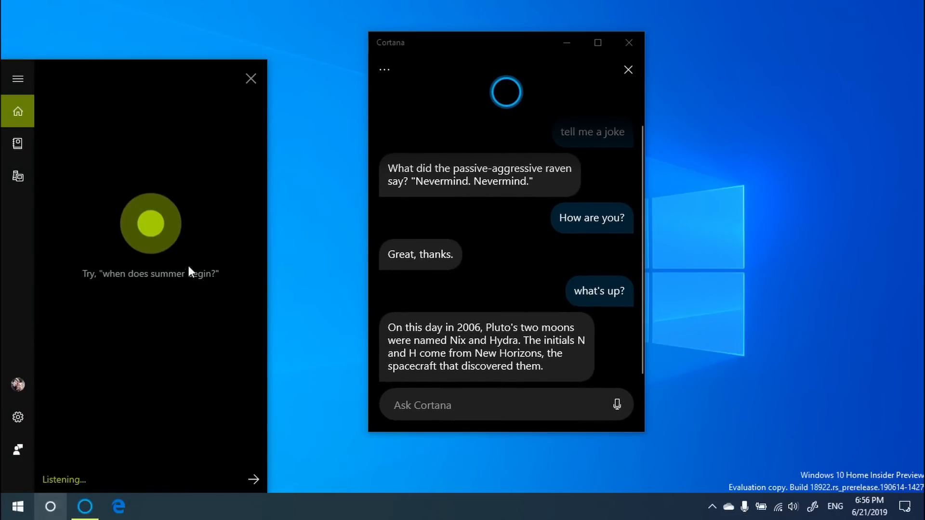
mouse_move(18, 144)
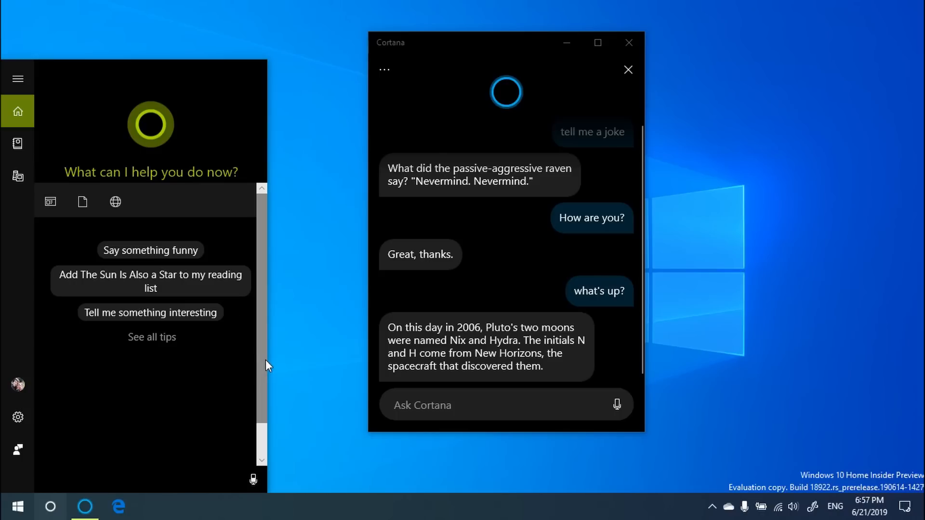
click(487, 405)
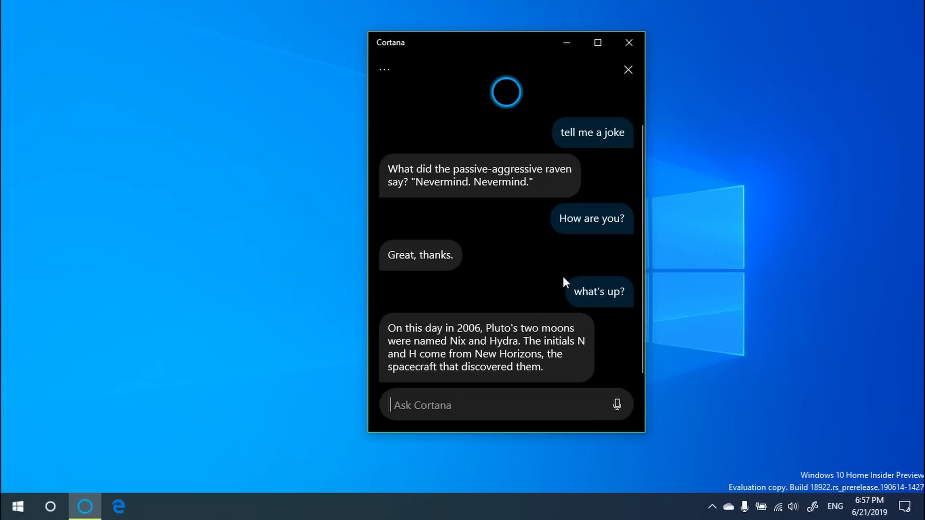
mouse_move(570, 432)
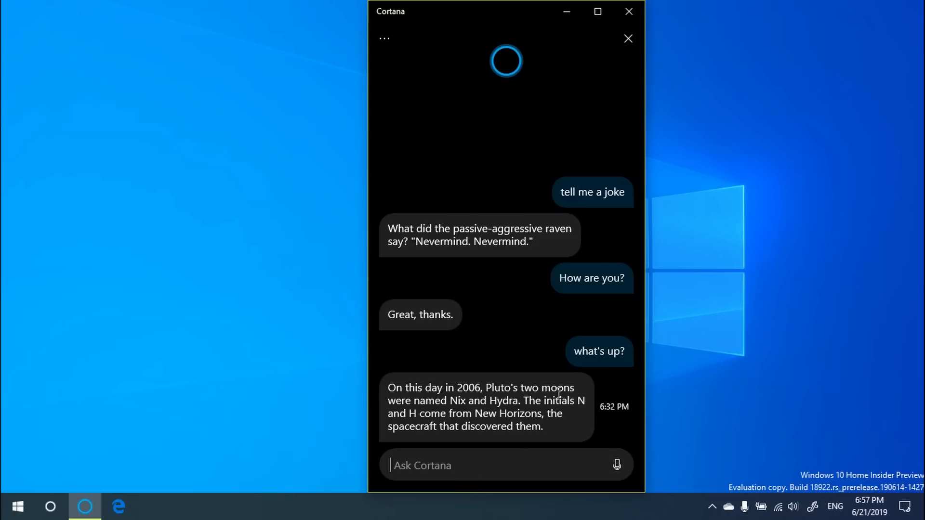
mouse_move(220, 444)
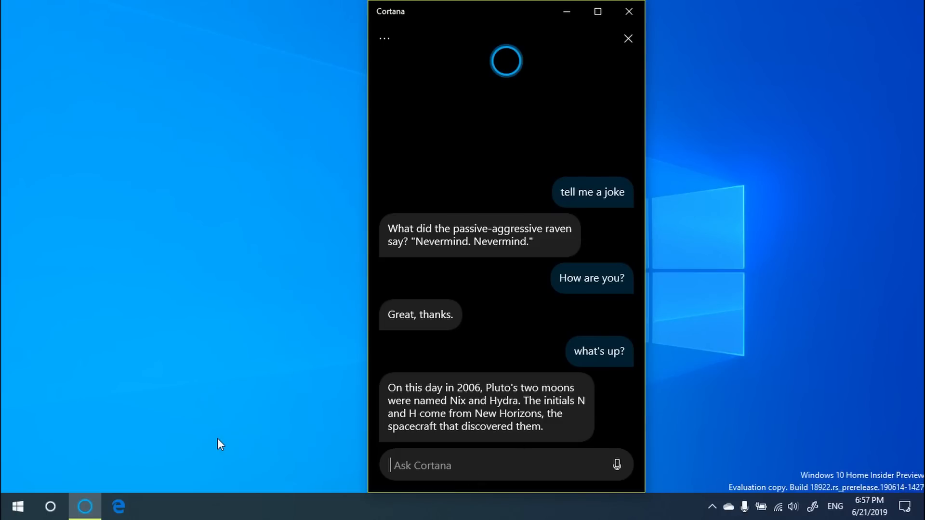
mouse_move(521, 377)
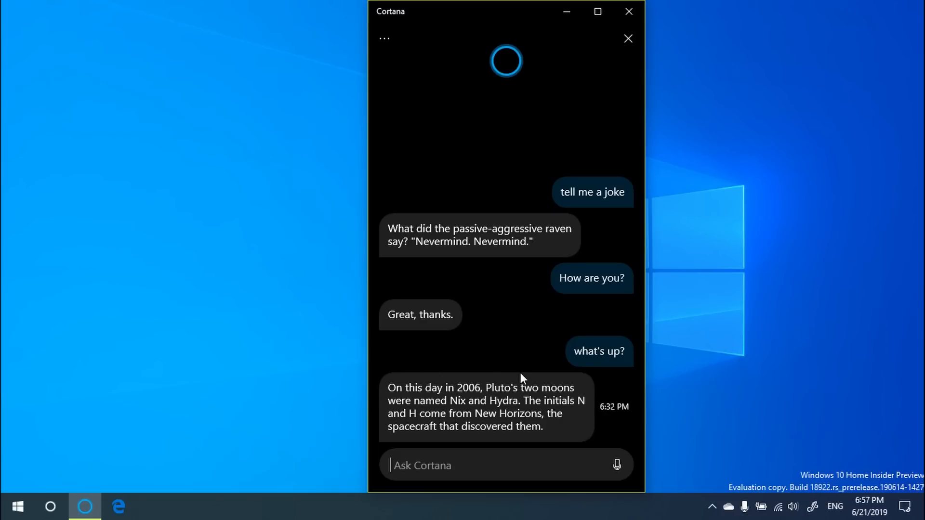
mouse_move(484, 201)
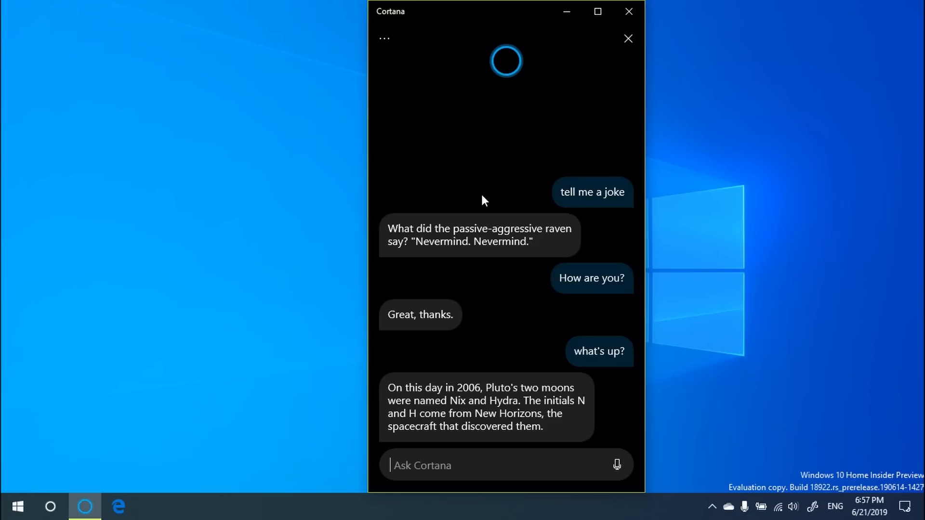
mouse_move(464, 137)
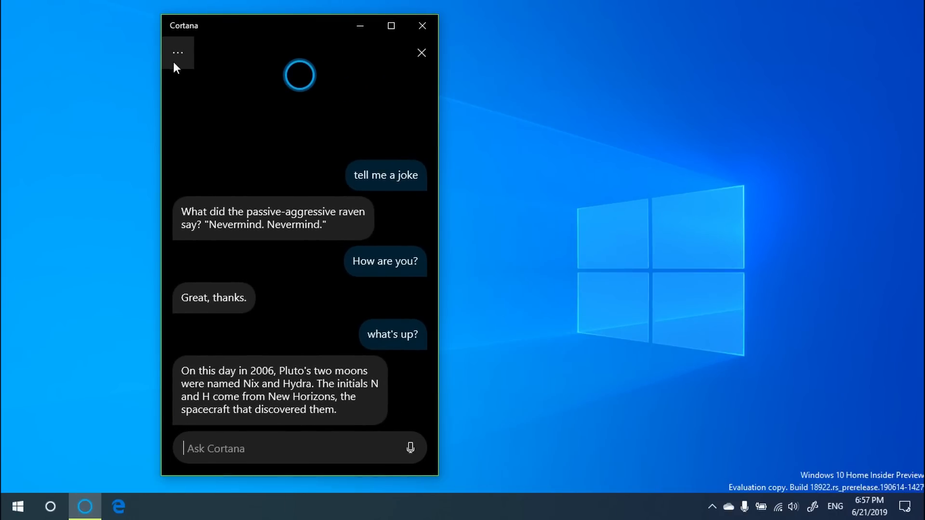
click(178, 52)
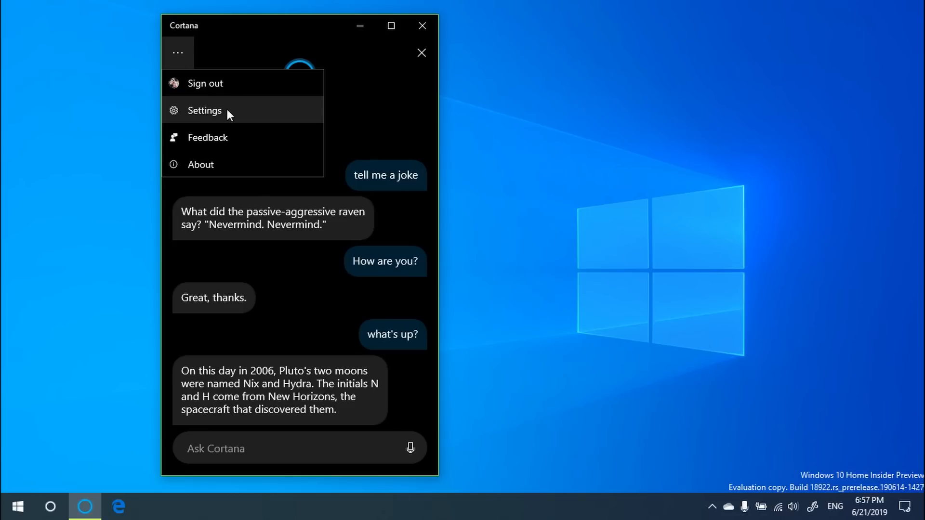
click(204, 110)
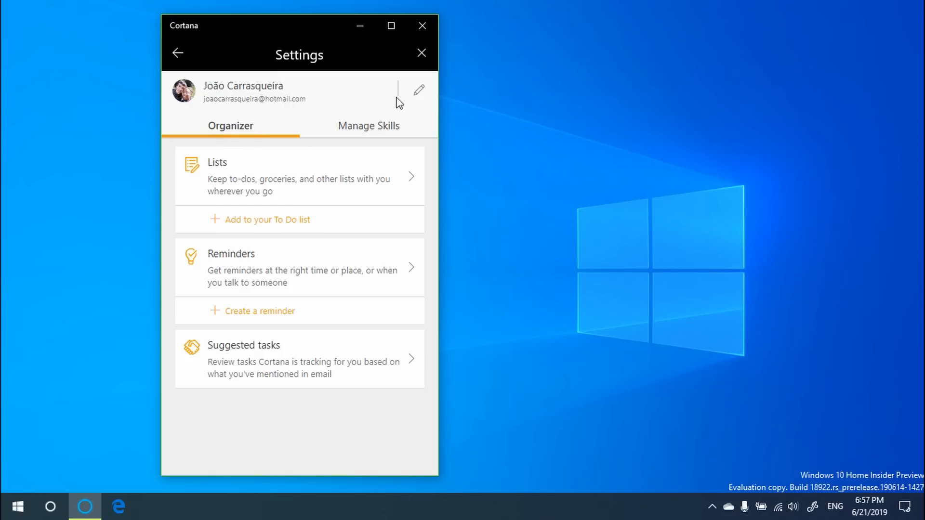
mouse_move(350, 147)
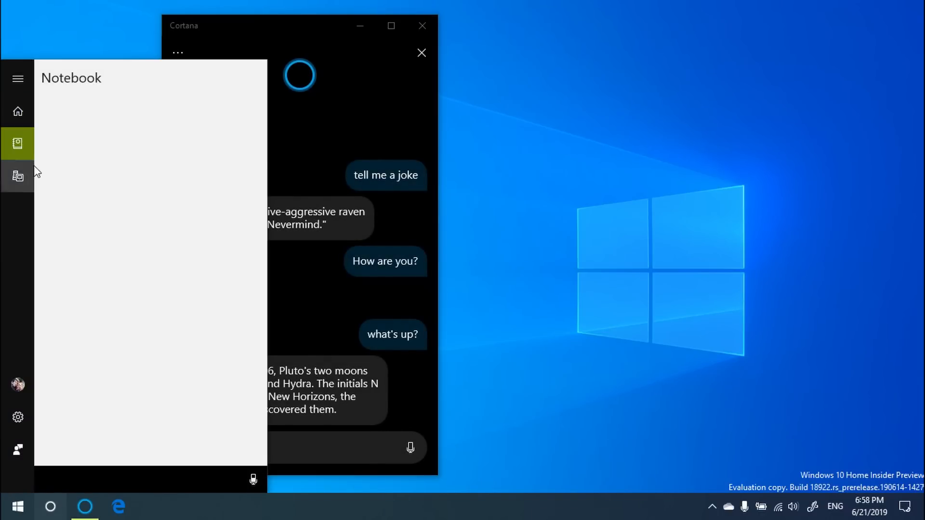
click(18, 143)
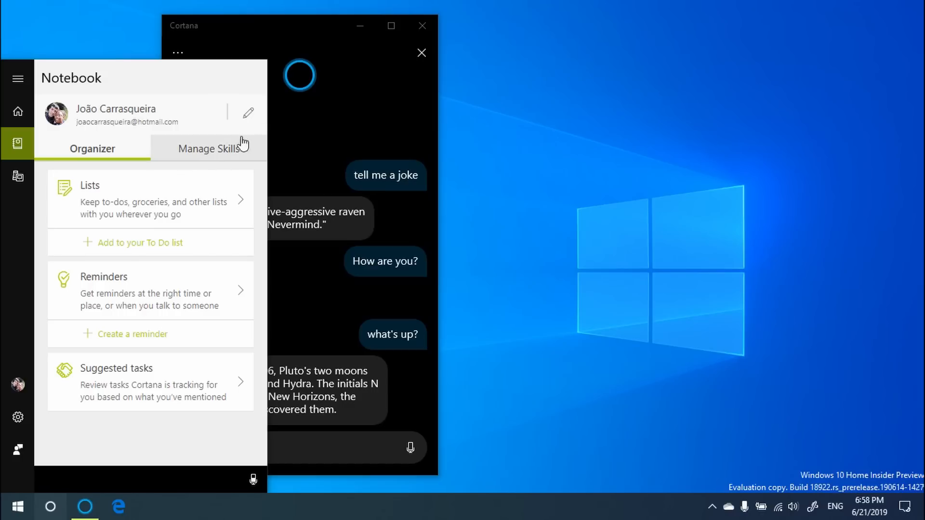
mouse_move(316, 162)
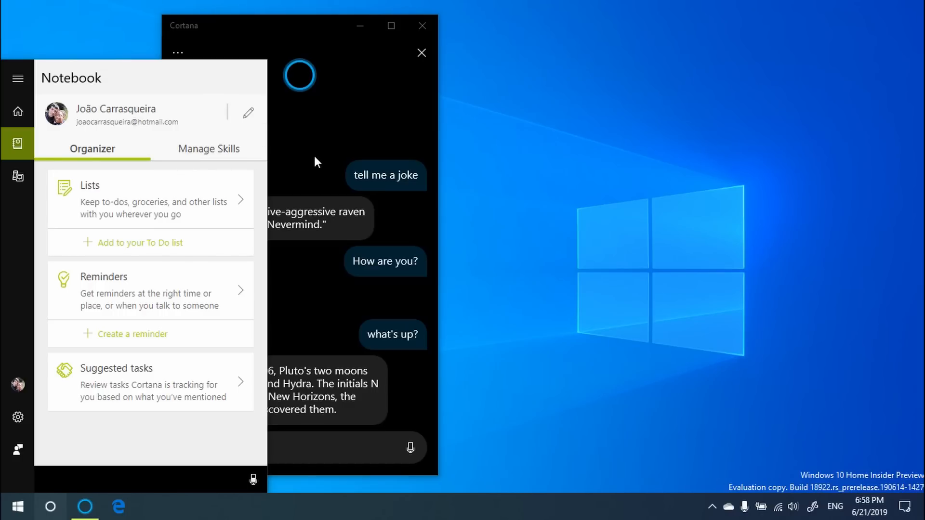
click(177, 52)
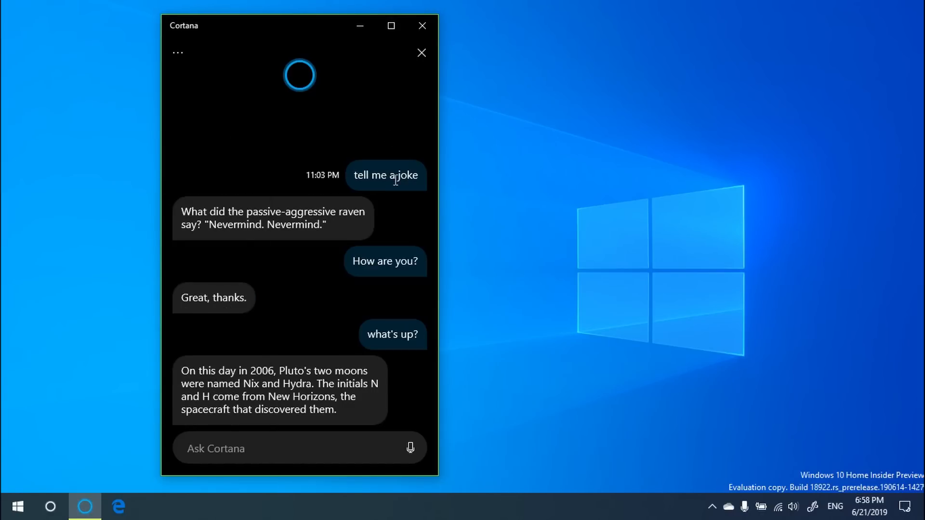
mouse_move(422, 26)
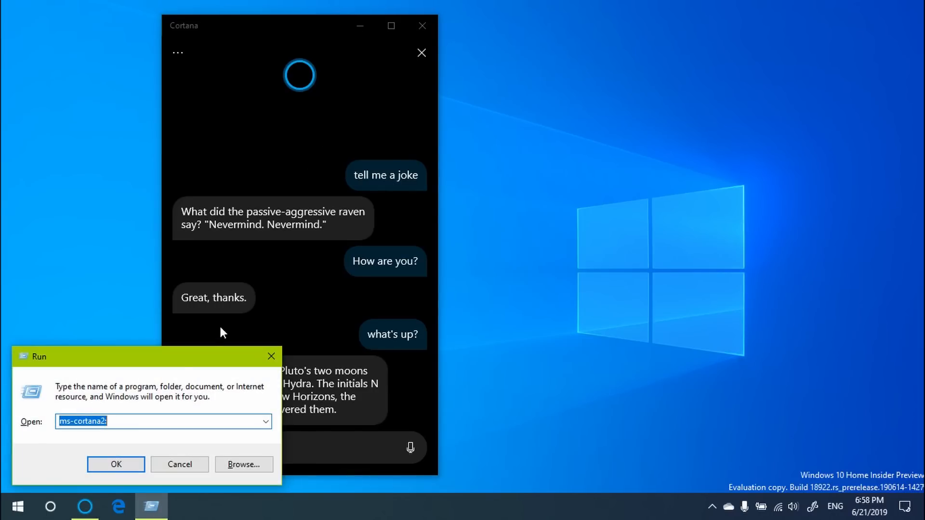
click(154, 421)
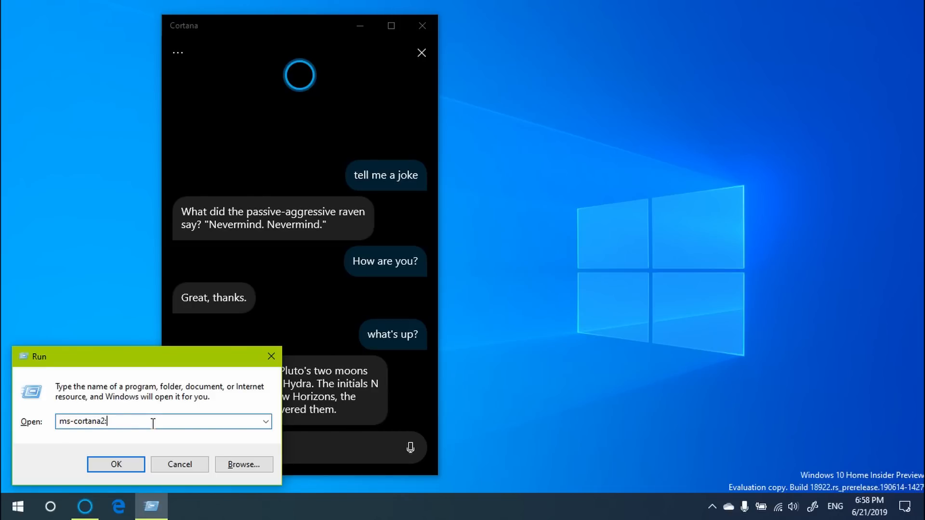
mouse_move(106, 434)
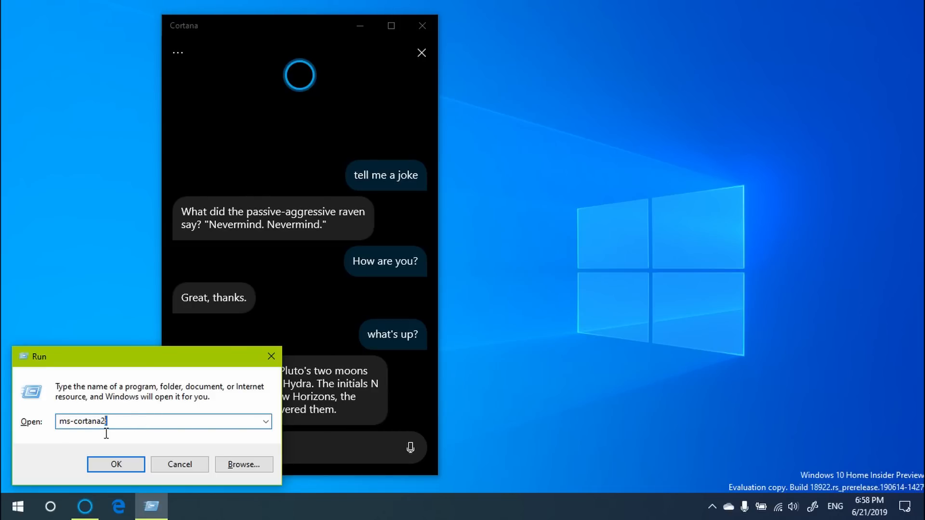
text(:)
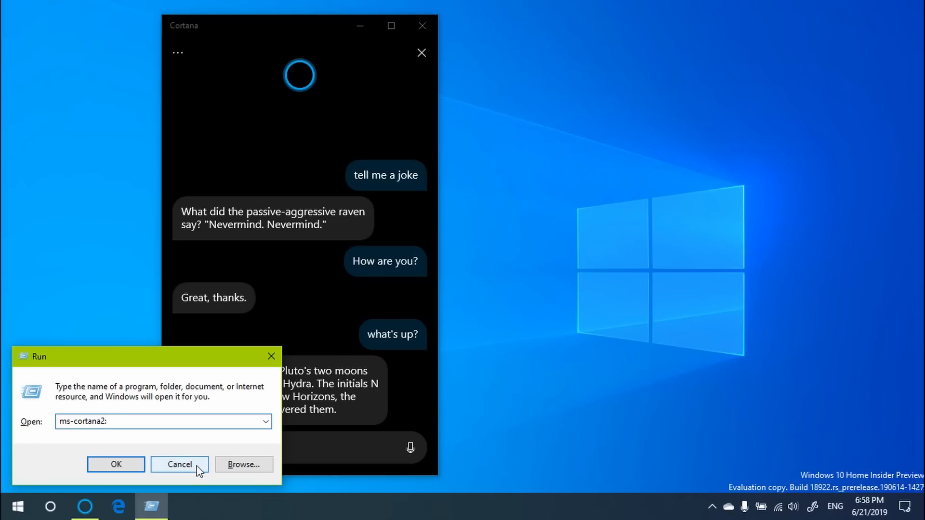
click(179, 465)
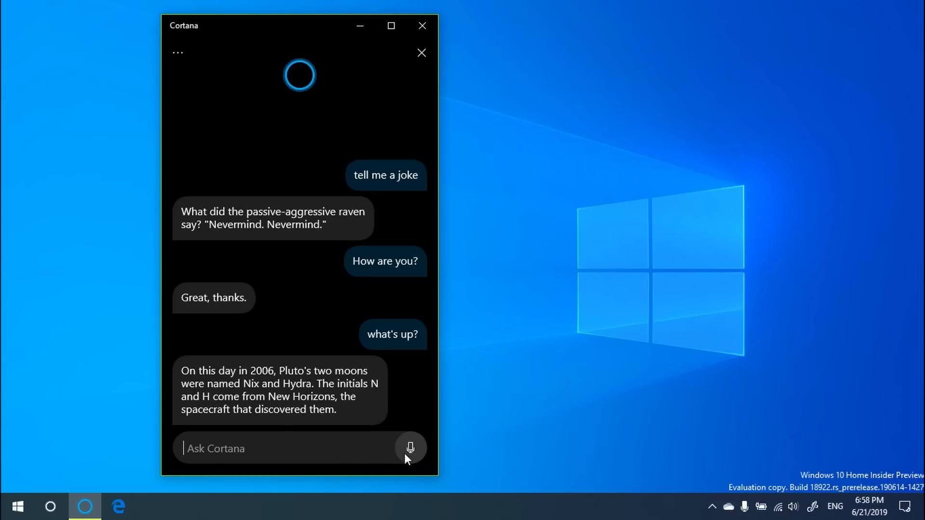
mouse_move(410, 448)
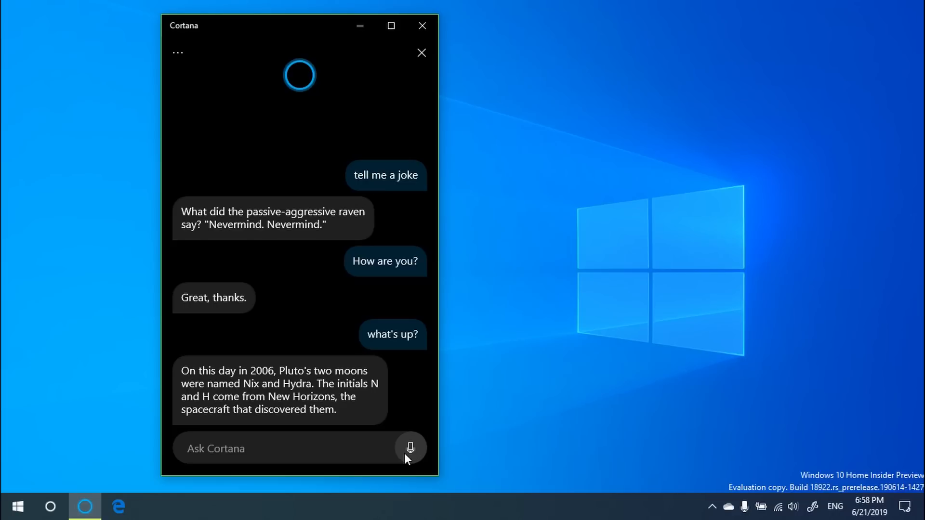
mouse_move(405, 124)
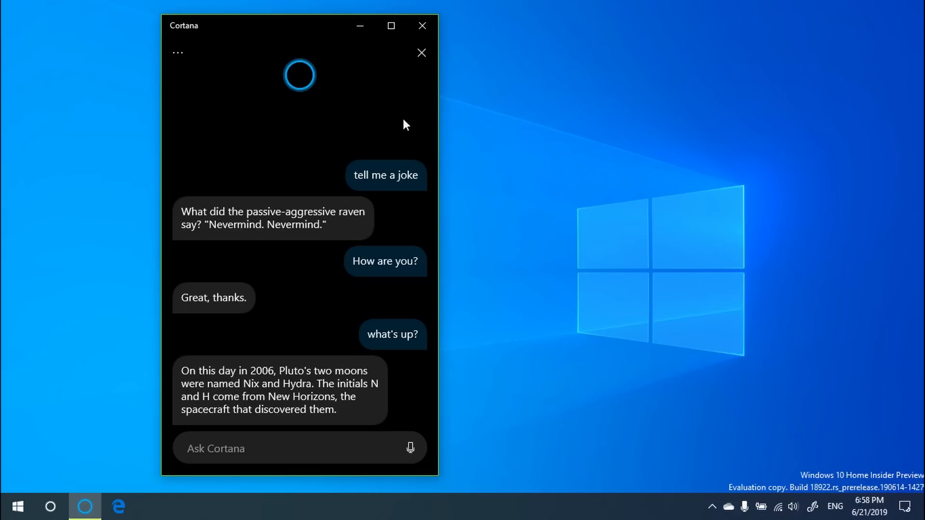
mouse_move(421, 52)
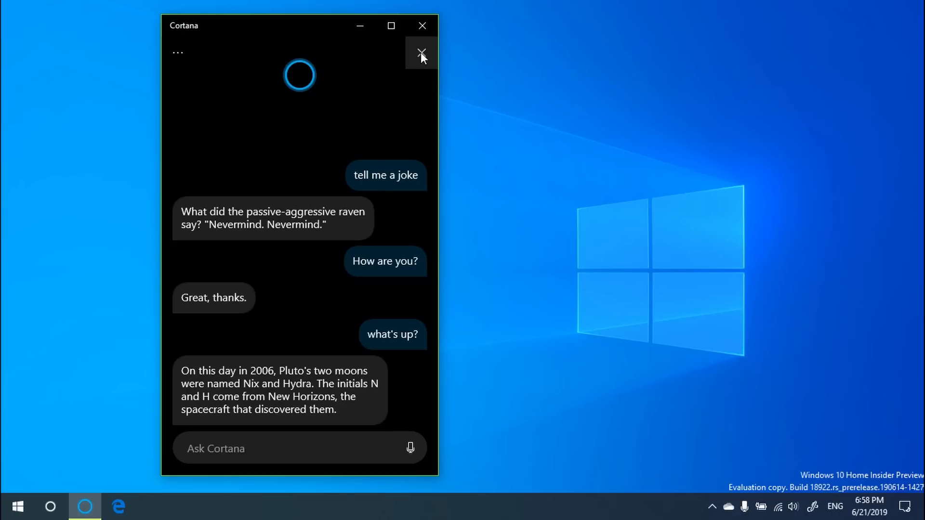
mouse_move(432, 132)
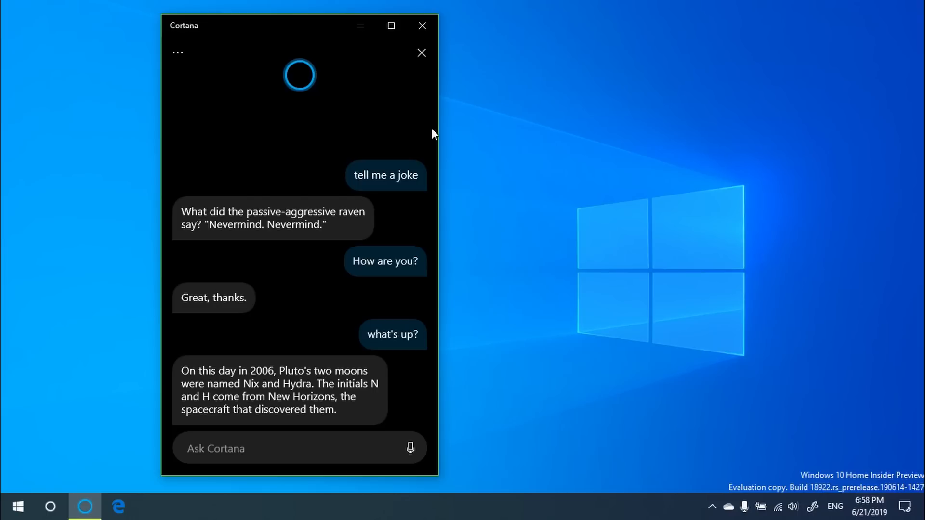
mouse_move(422, 25)
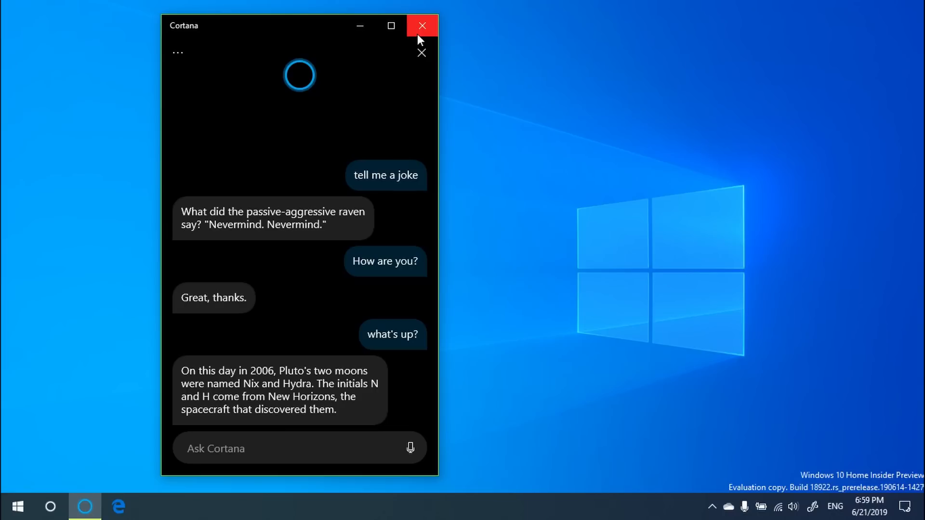
mouse_move(424, 81)
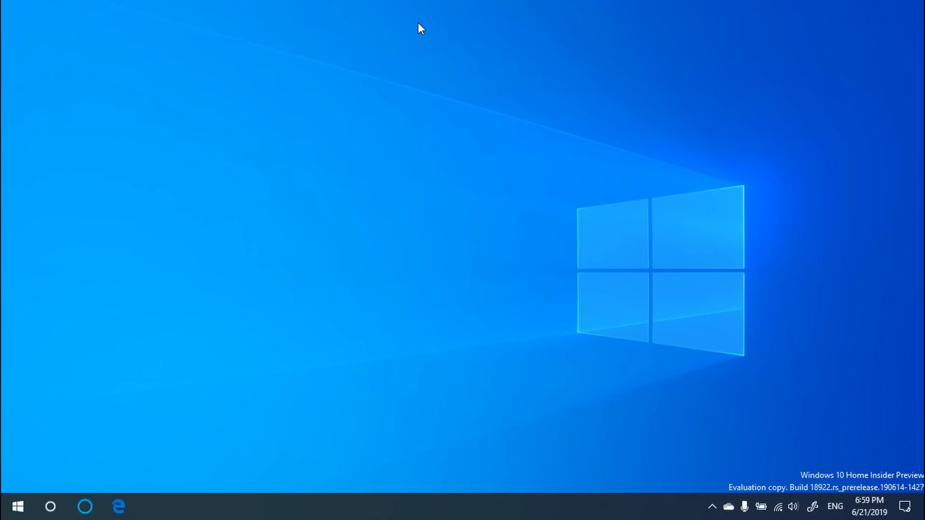
mouse_move(443, 178)
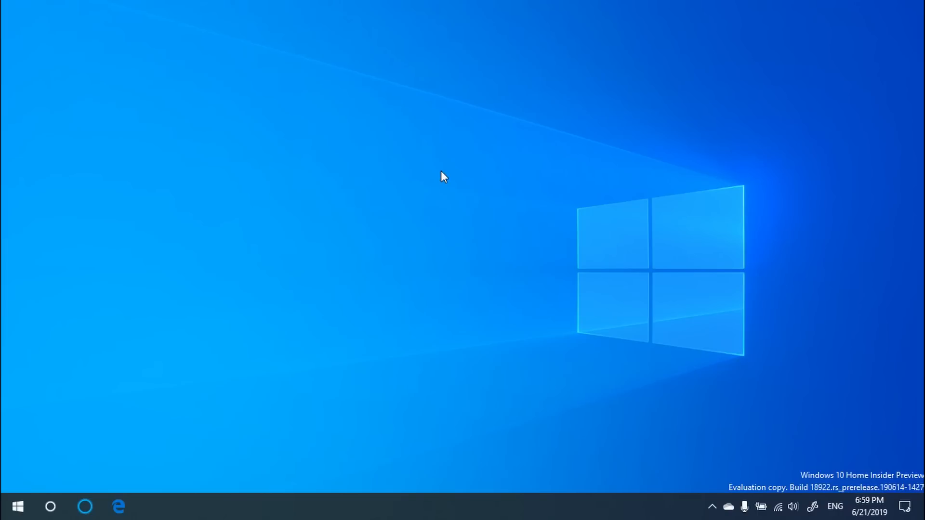